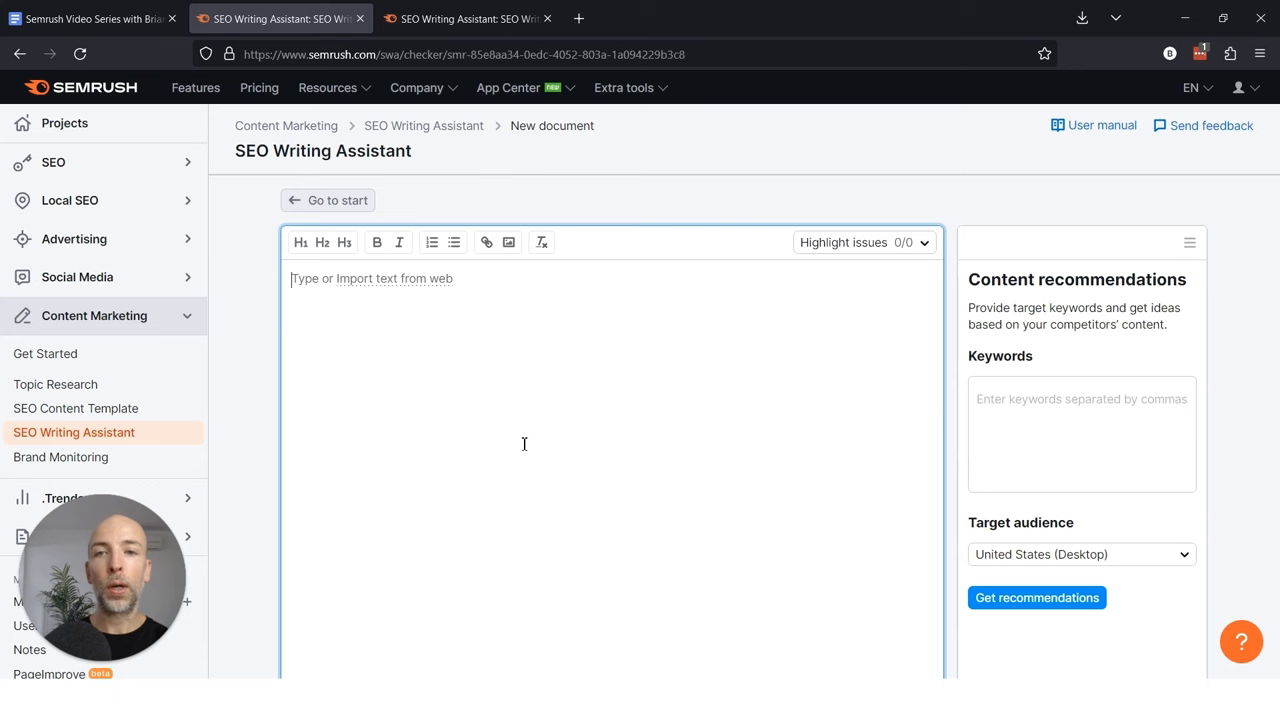
Bring up the 'Import text from web' prompt awaiting the article URL
{"action": "left_click", "coordinate": [388, 278]}
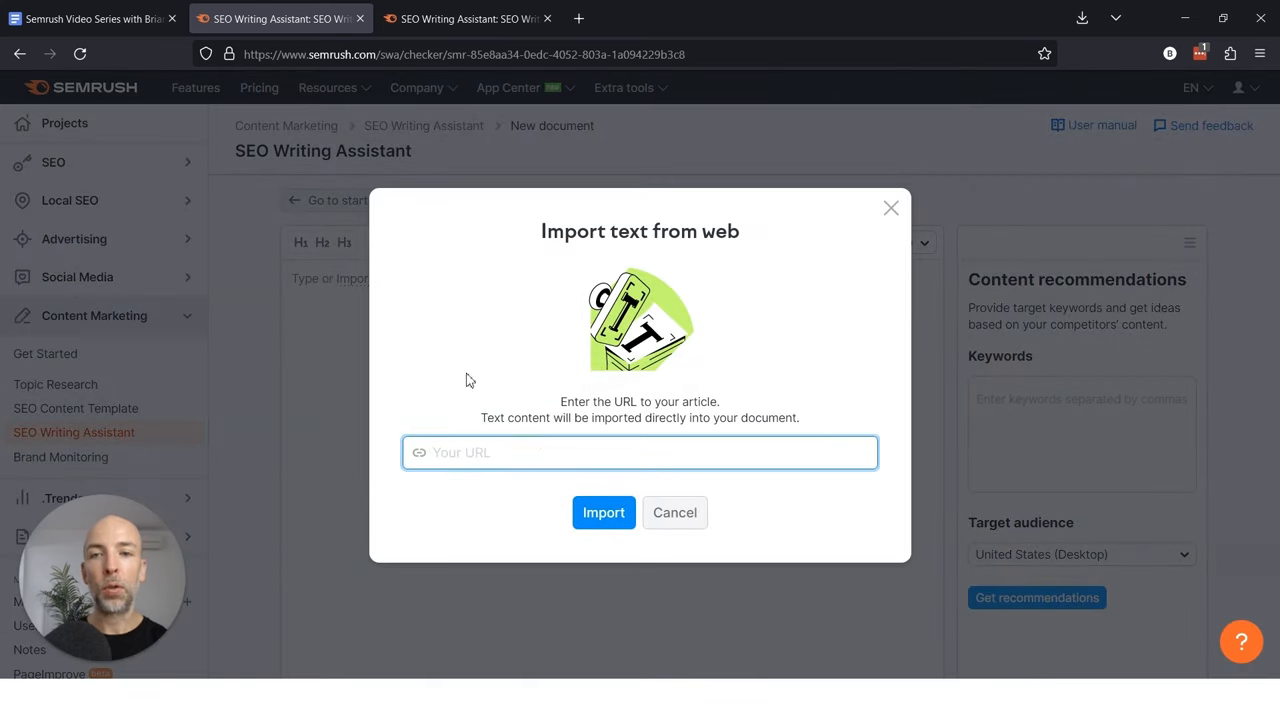
{"action": "left_click", "coordinate": [674, 512]}
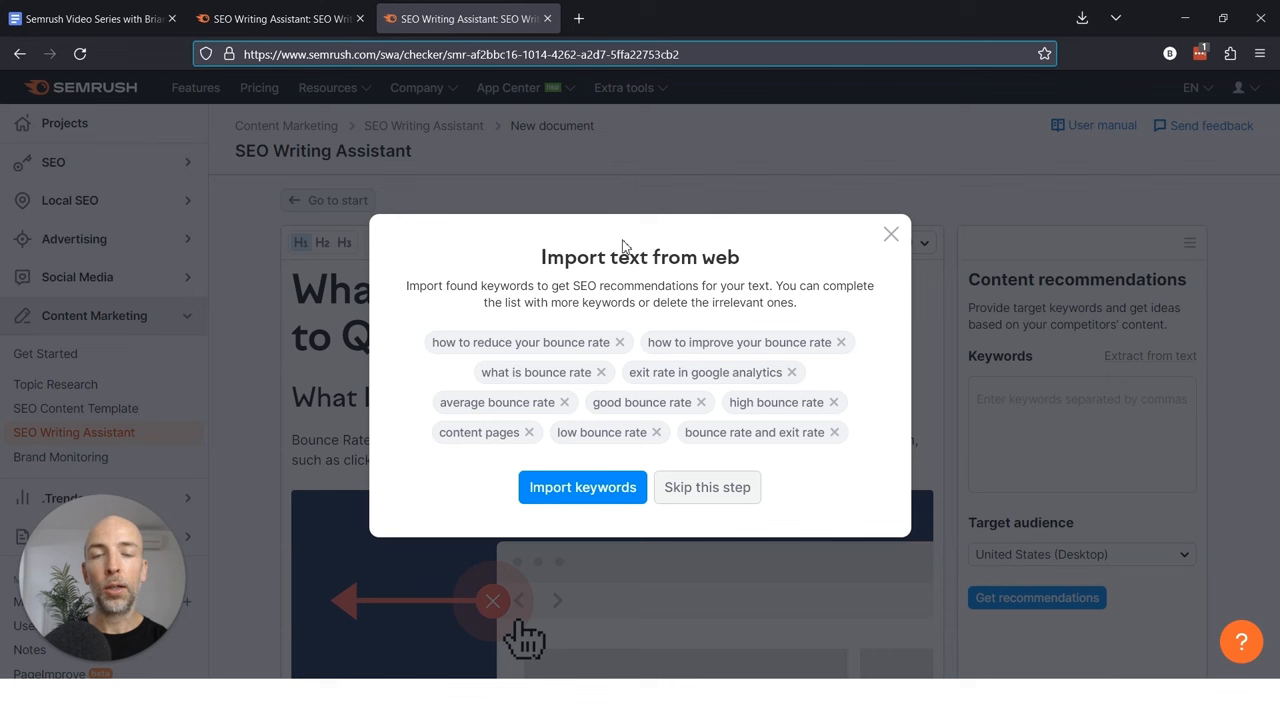
{"action": "left_click", "coordinate": [708, 488]}
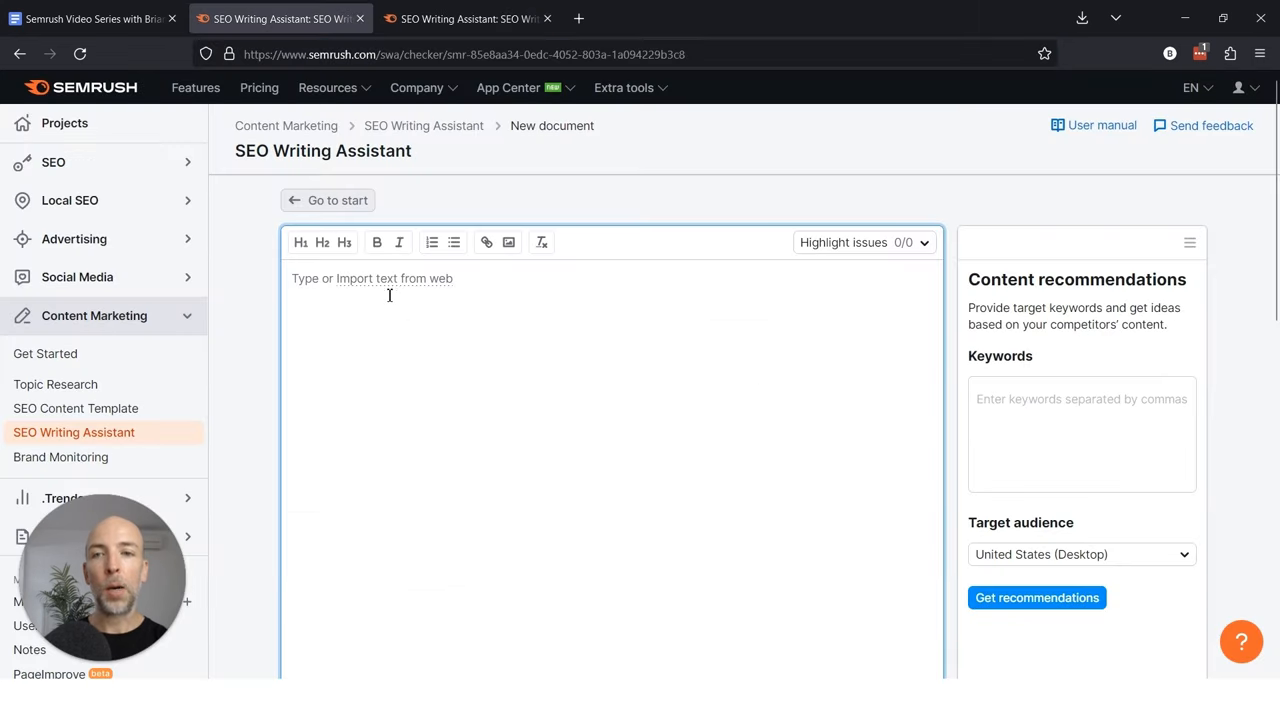
{"action": "left_click", "coordinate": [412, 278]}
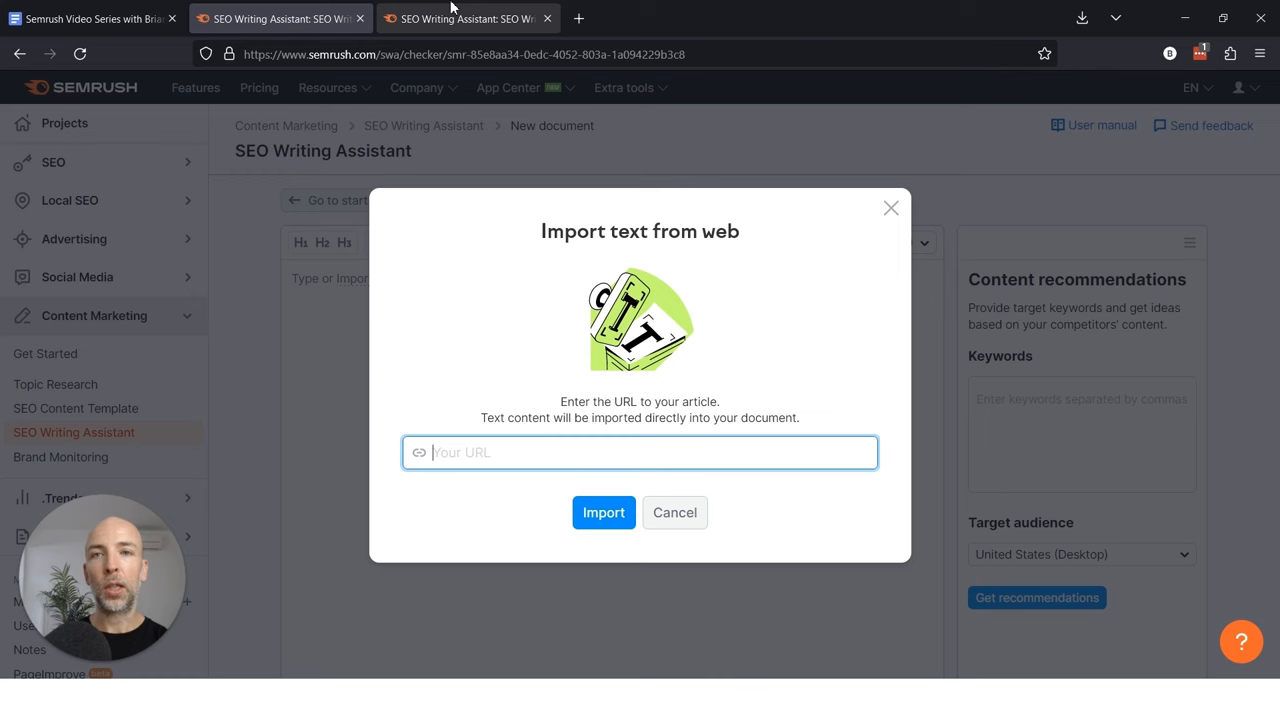
Import the Backlinko bounce-rate article by URL and remove the exit-rate keyword suggestion
{"action": "left_click", "coordinate": [604, 512]}
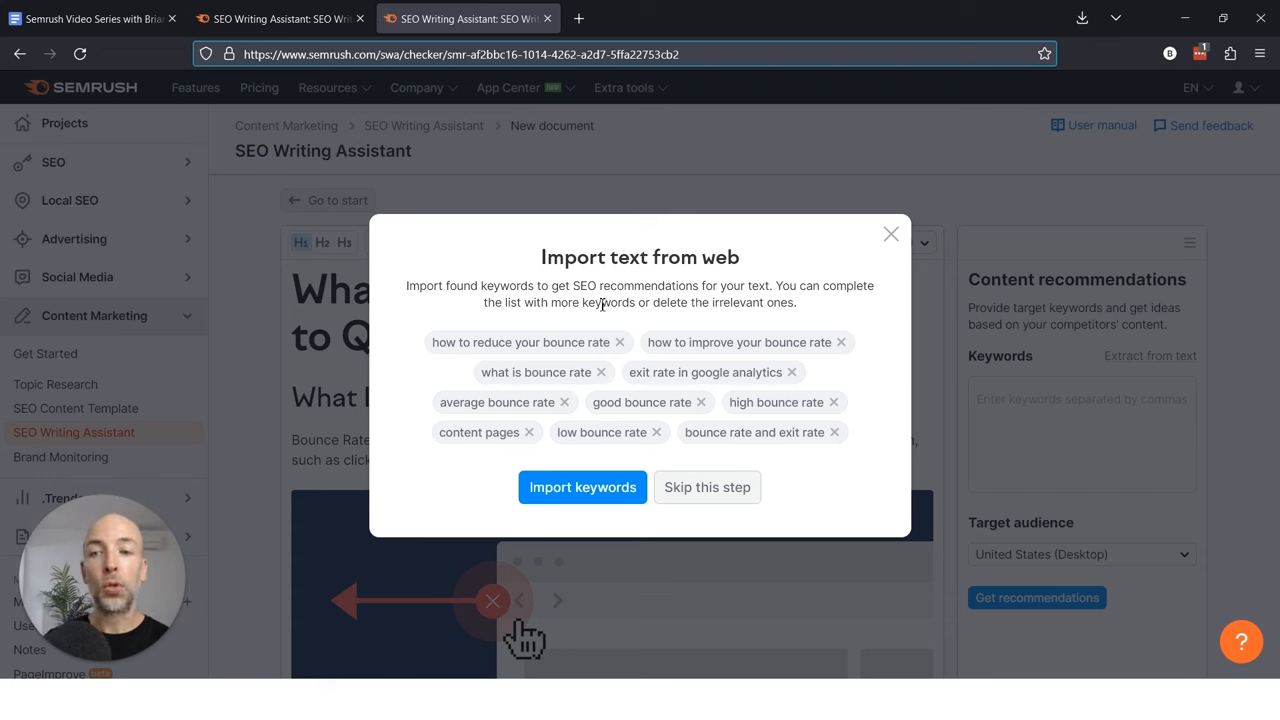
{"action": "mouse_move", "coordinate": [456, 400]}
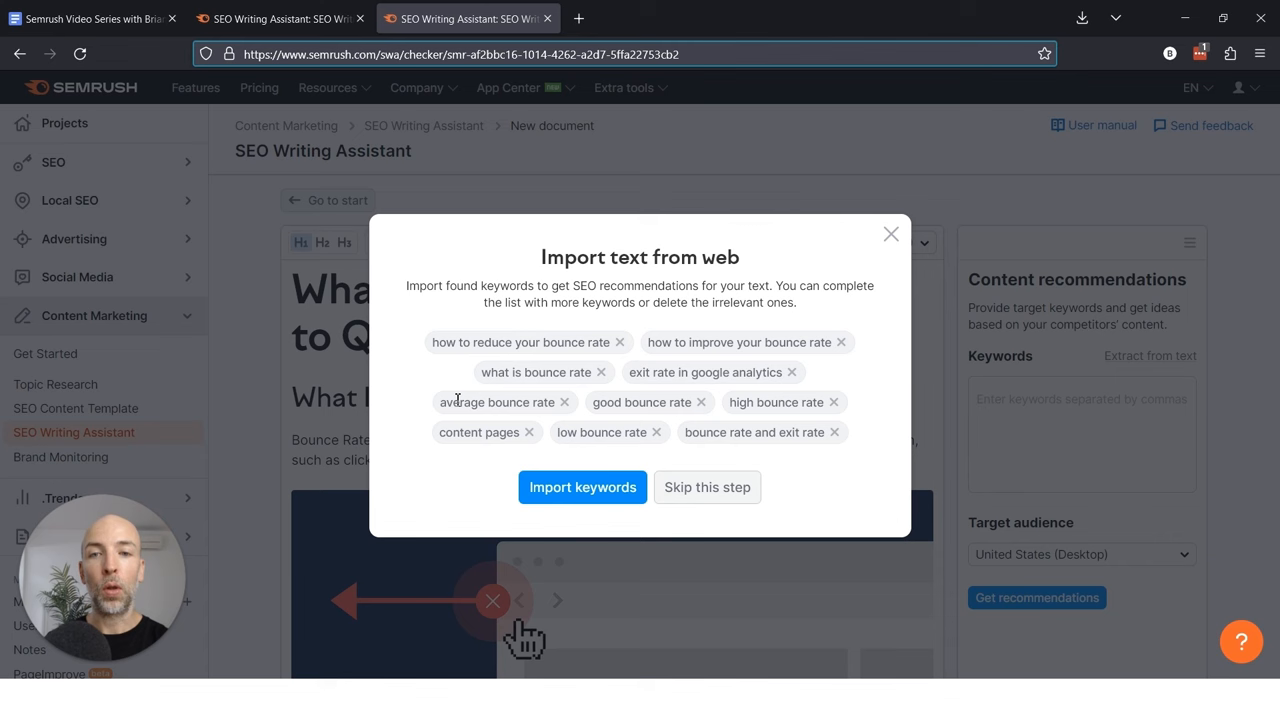
{"action": "mouse_move", "coordinate": [696, 284]}
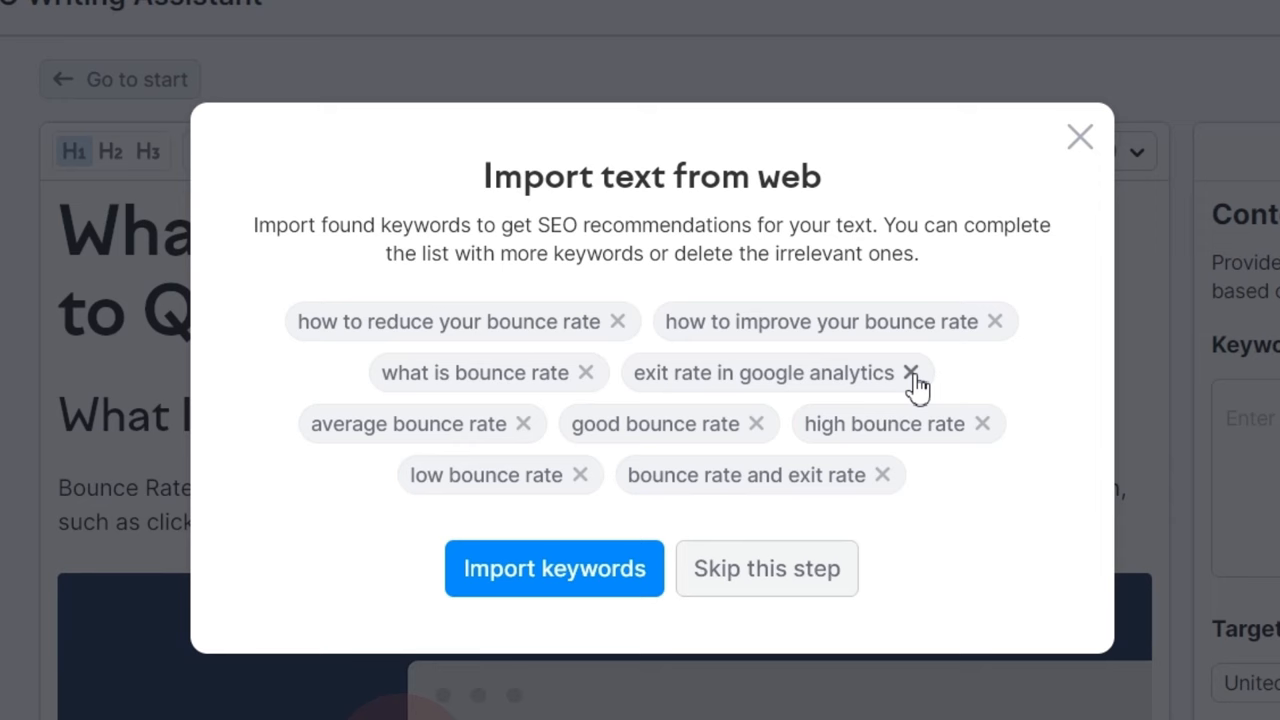
{"action": "left_click", "coordinate": [910, 372]}
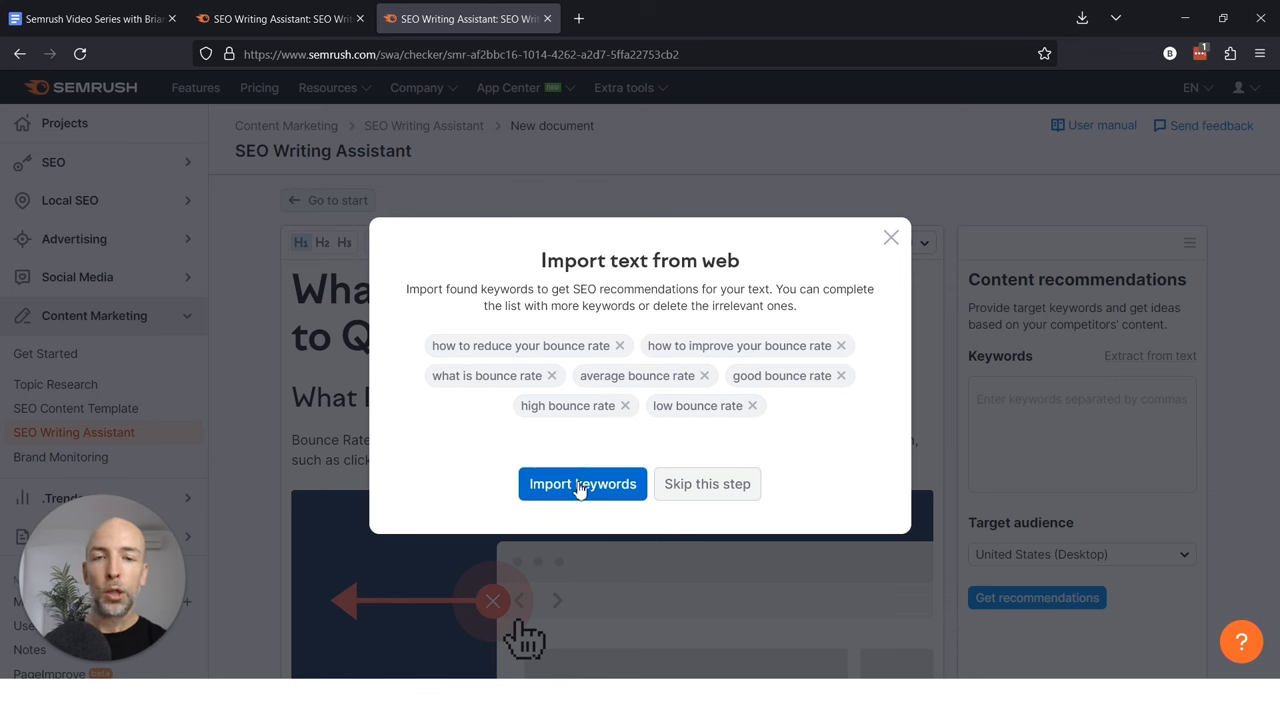
Import the kept bounce-rate keywords with the article and enter 'my taget' in the editor
{"action": "left_click", "coordinate": [582, 482]}
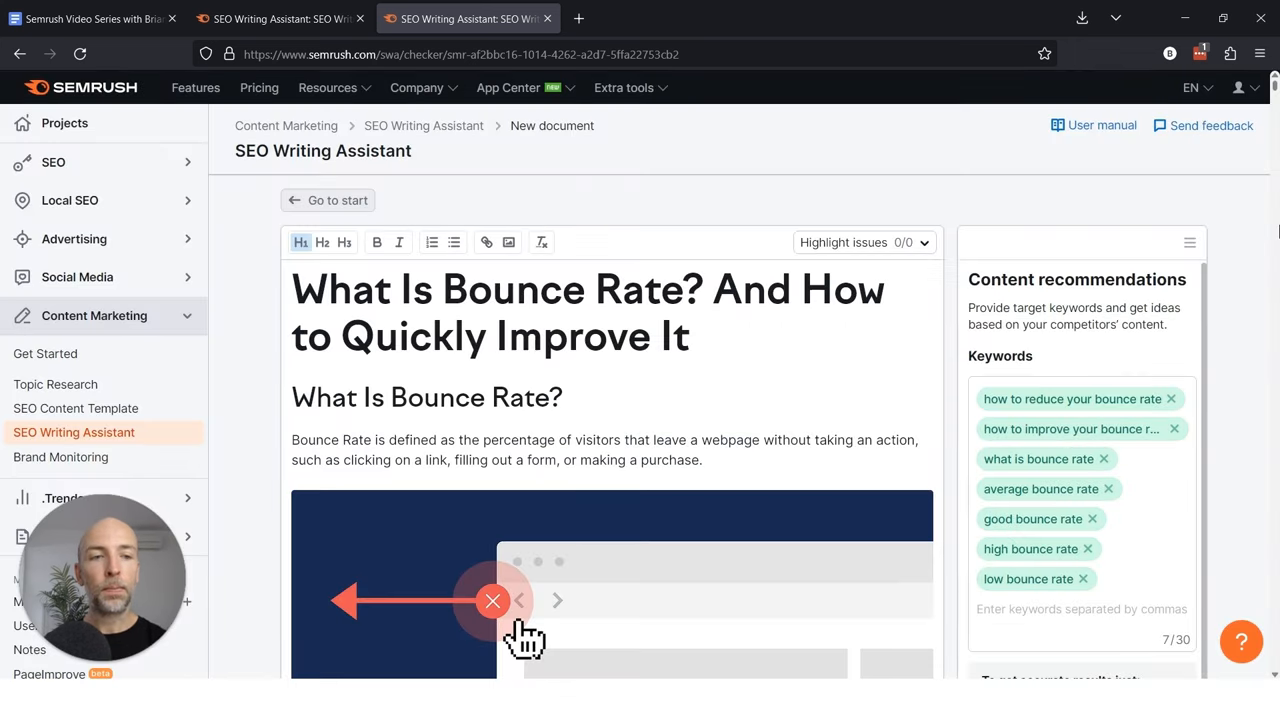
{"action": "mouse_move", "coordinate": [1172, 304]}
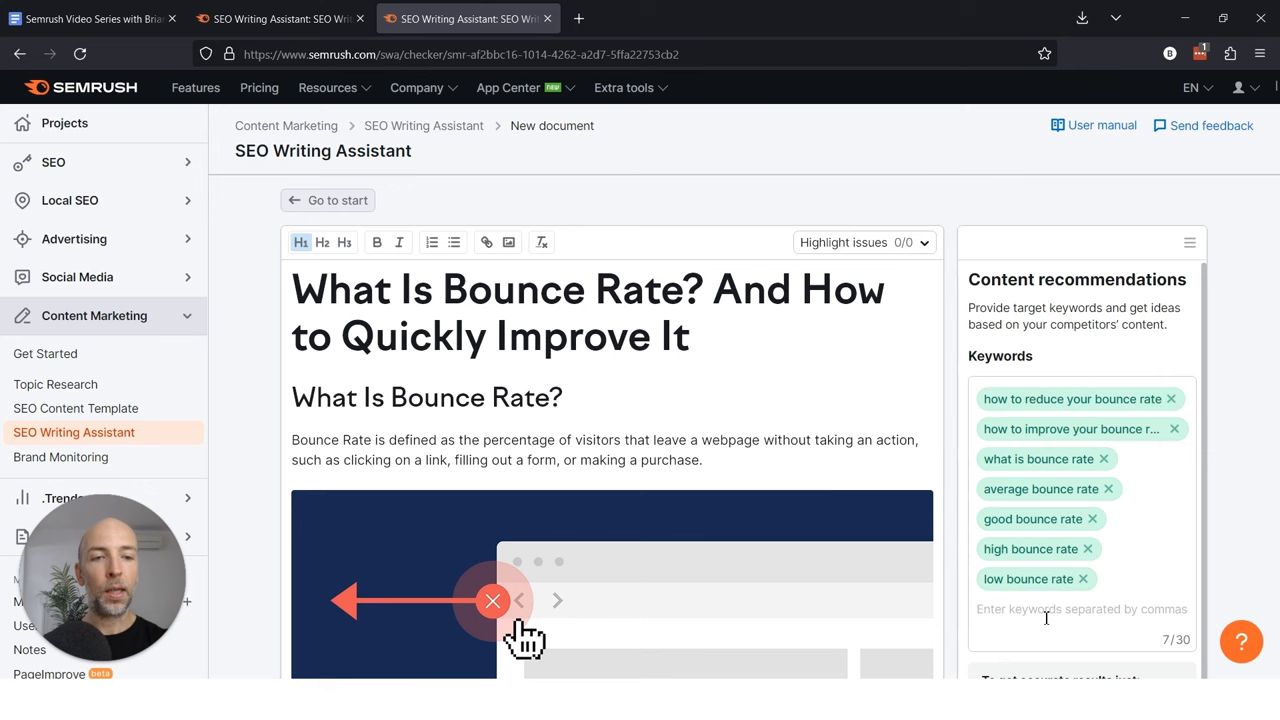
{"action": "type", "text": "my taget"}
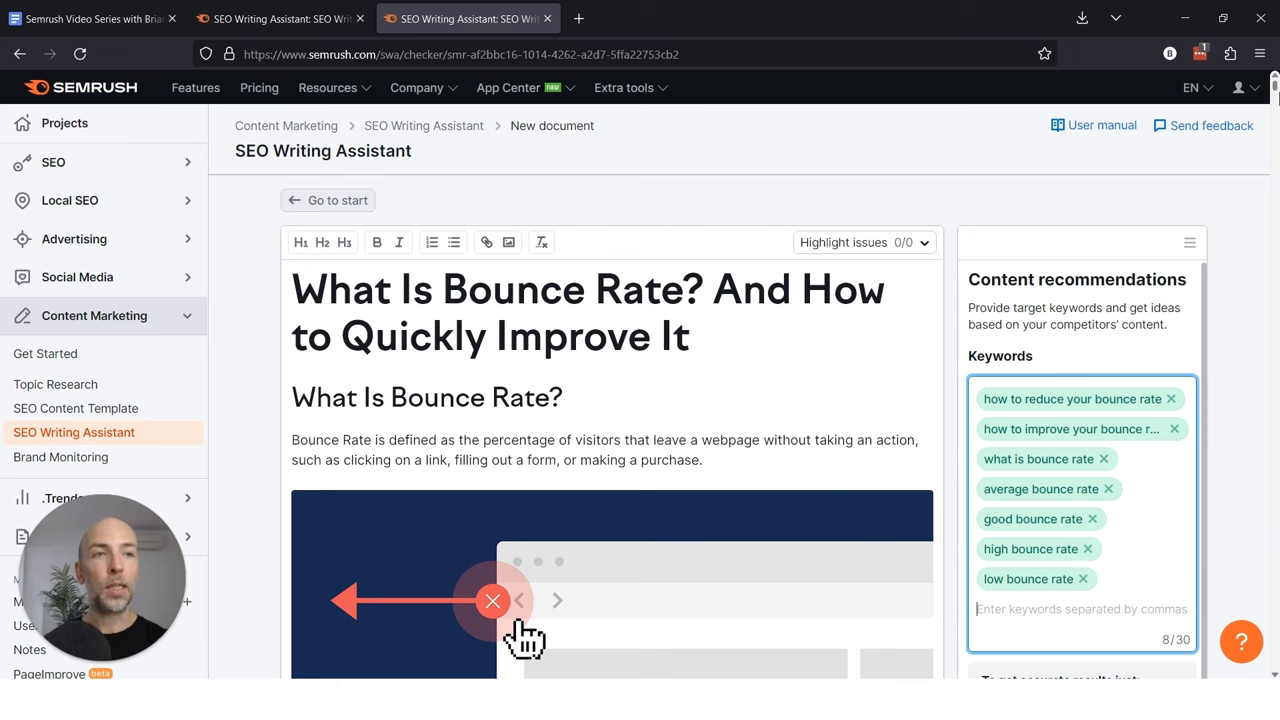
{"action": "scroll", "scroll_direction": "down", "scroll_amount": 3}
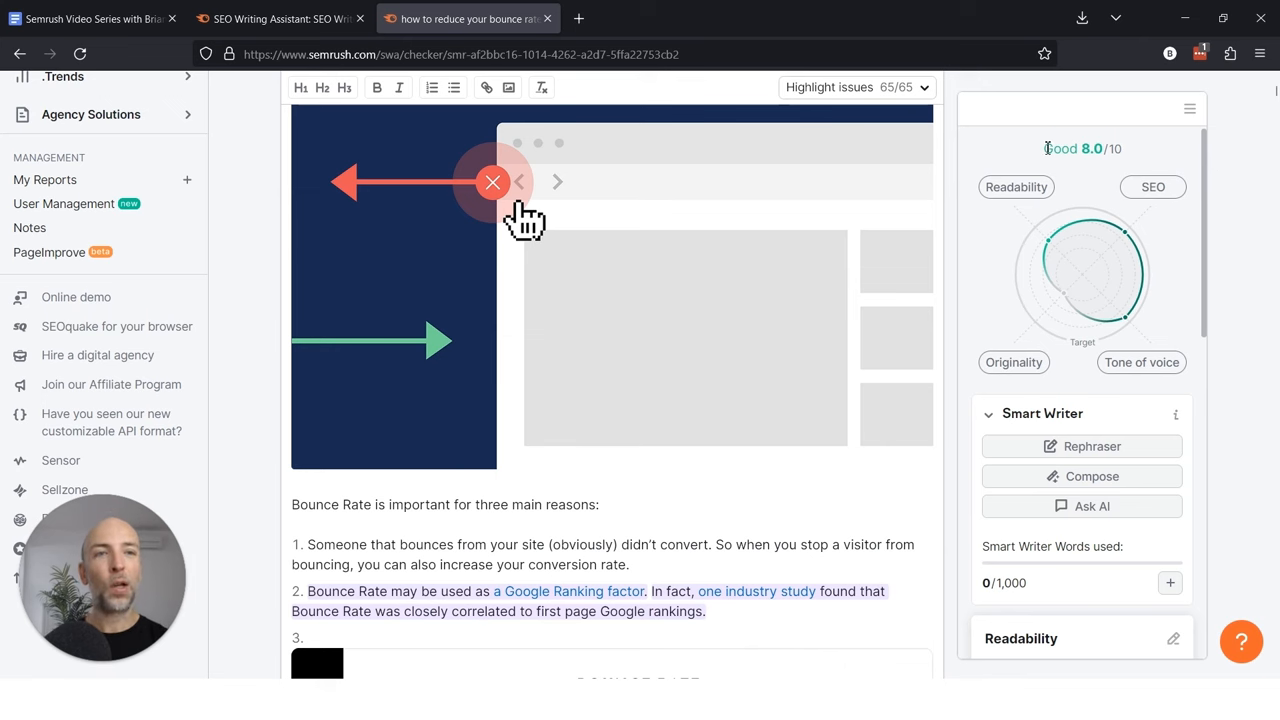
{"action": "mouse_move", "coordinate": [1082, 148]}
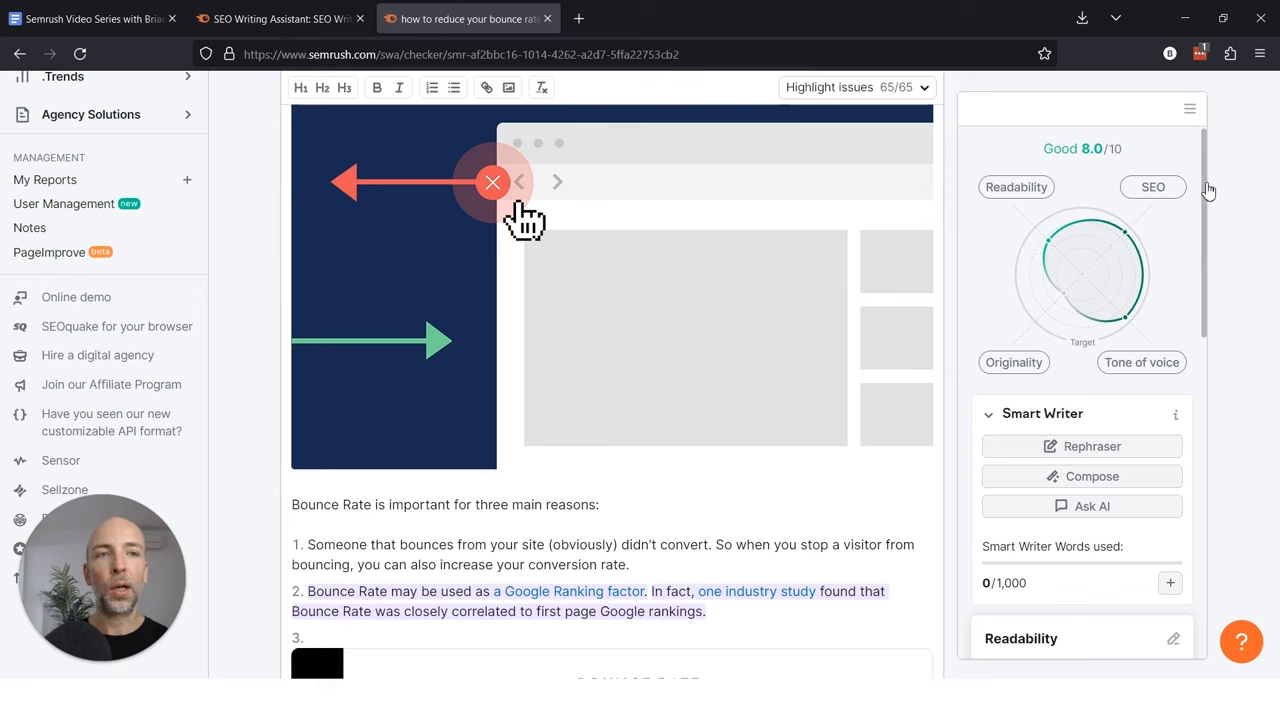
Get recommendations and review the Good 8.0/10 score with its listed issues
{"action": "left_click", "coordinate": [1016, 188]}
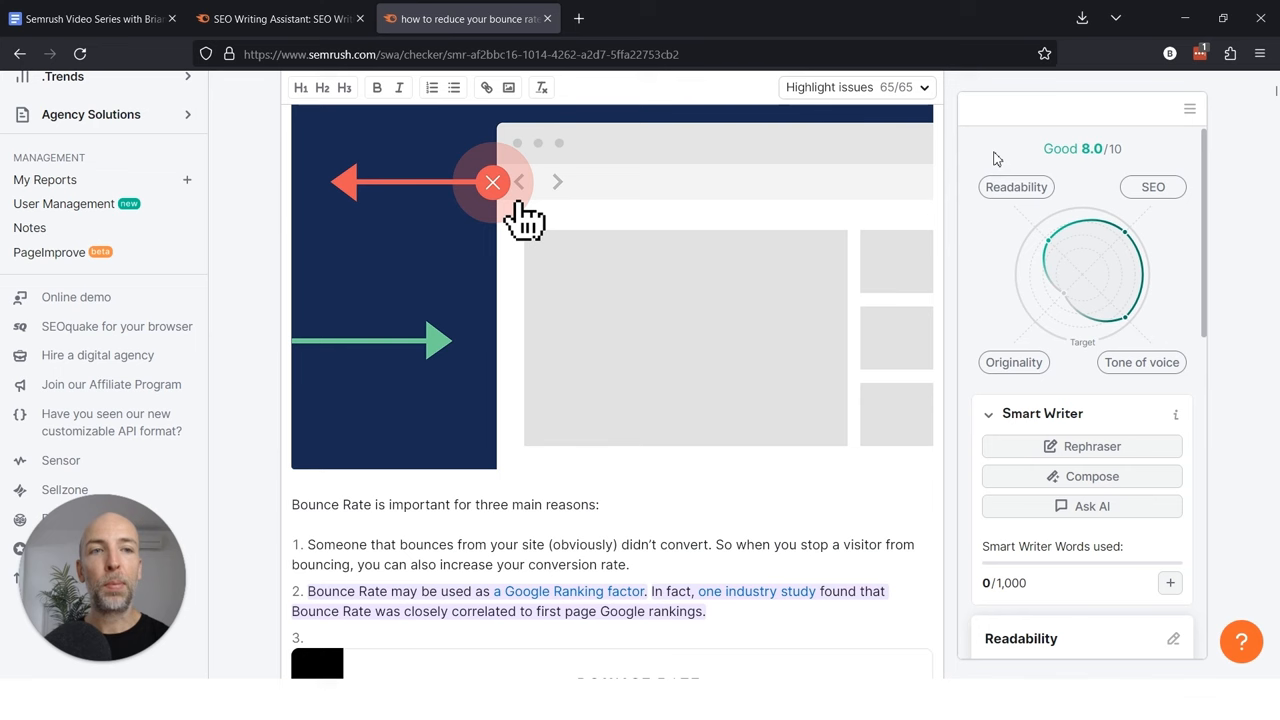
{"action": "mouse_move", "coordinate": [1034, 248]}
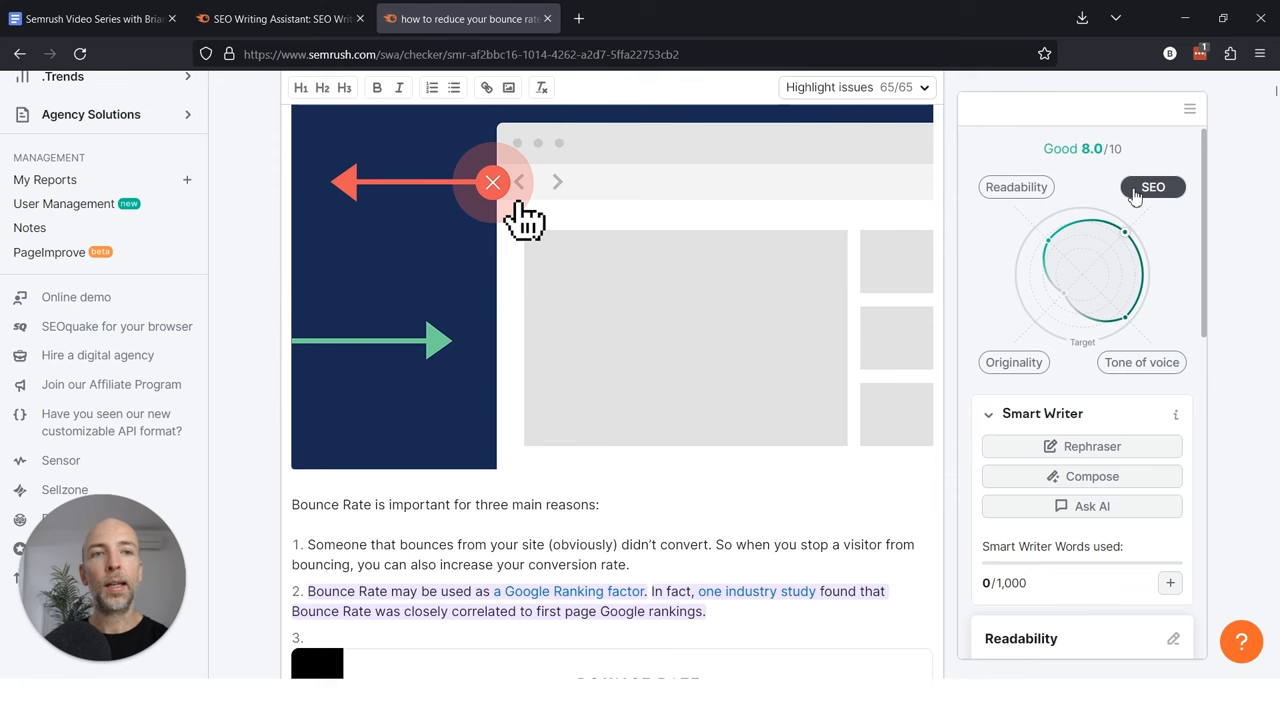
{"action": "mouse_move", "coordinate": [1000, 272]}
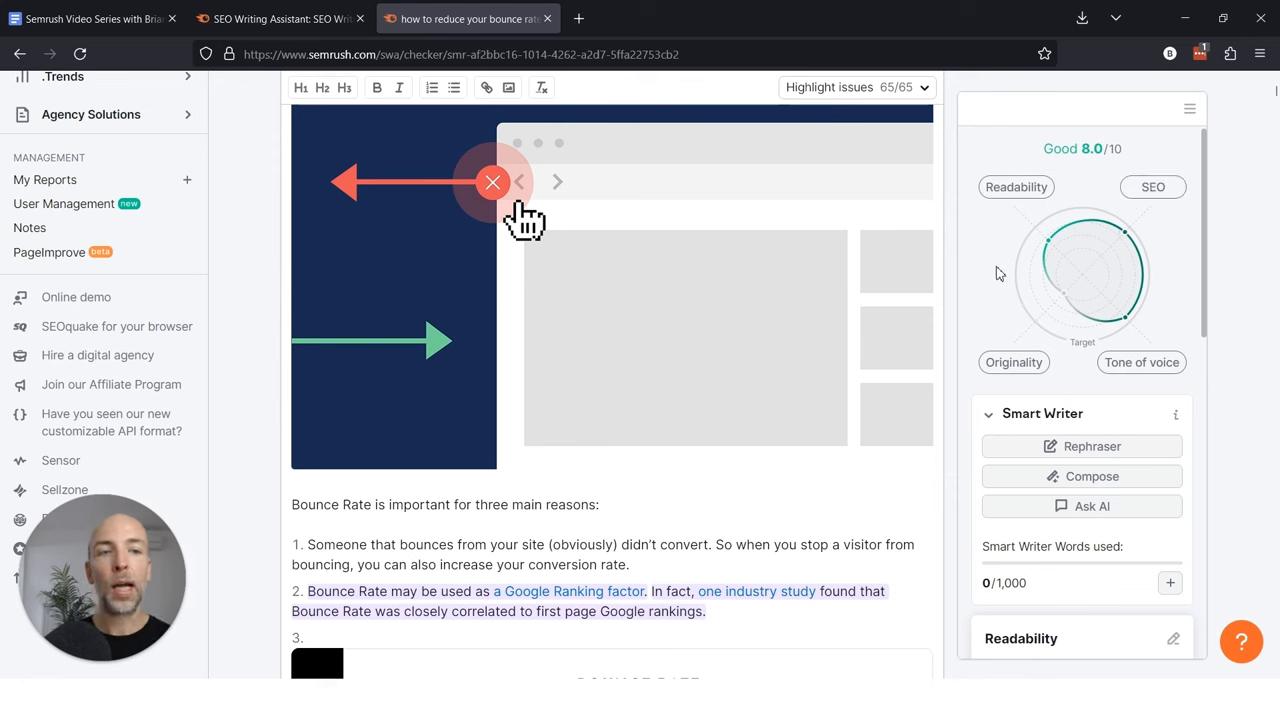
{"action": "scroll", "scroll_direction": "down", "scroll_amount": 3}
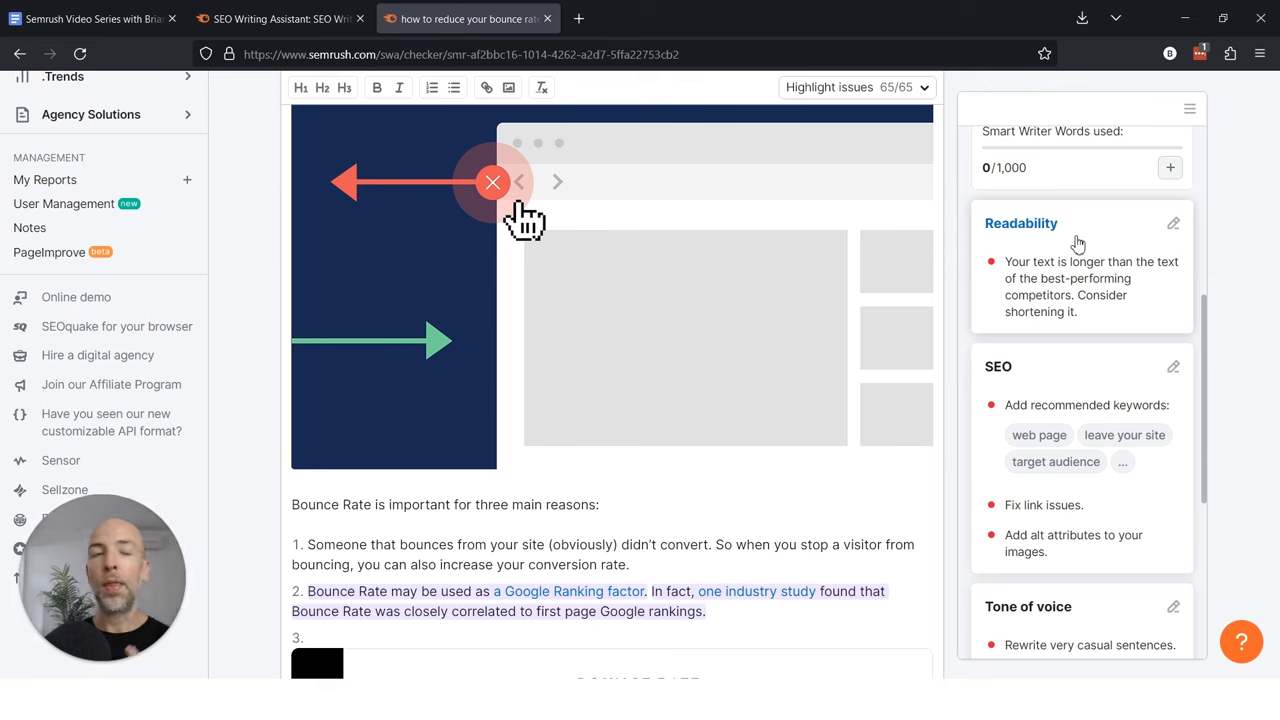
{"action": "mouse_move", "coordinate": [1116, 212]}
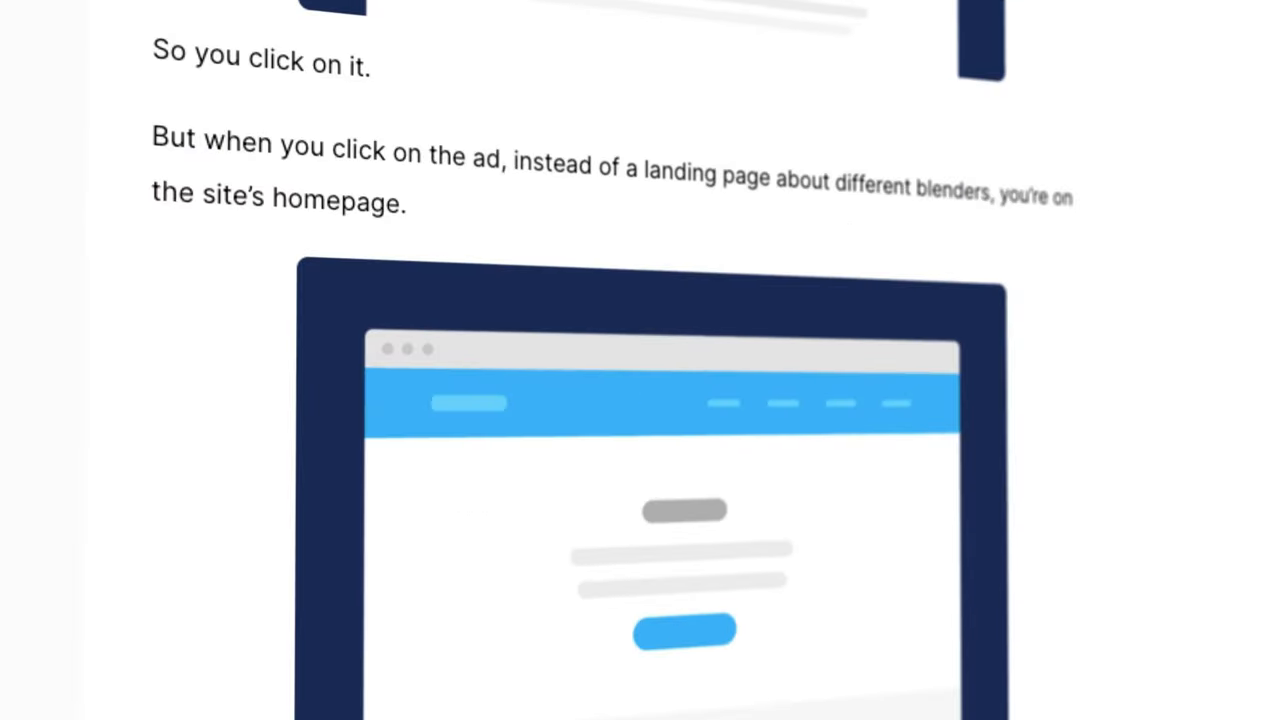
{"action": "scroll", "scroll_direction": "down", "scroll_amount": 3}
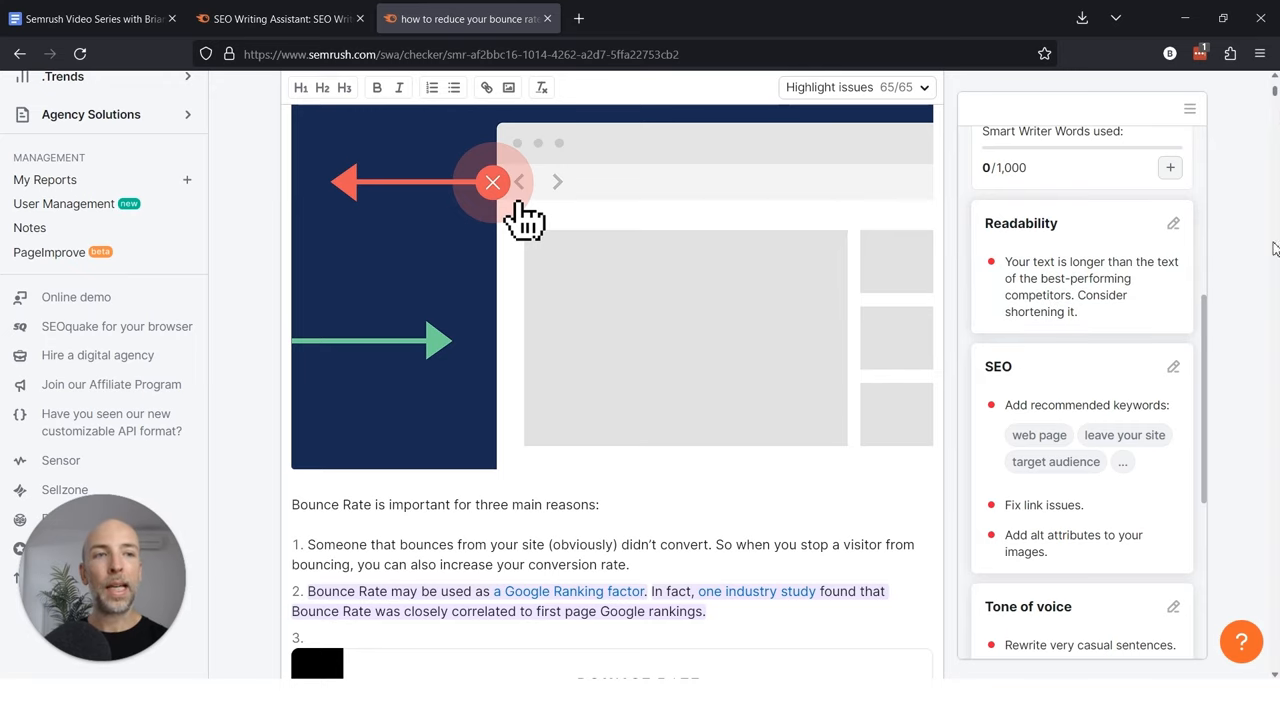
{"action": "scroll", "scroll_direction": "down", "scroll_amount": 3}
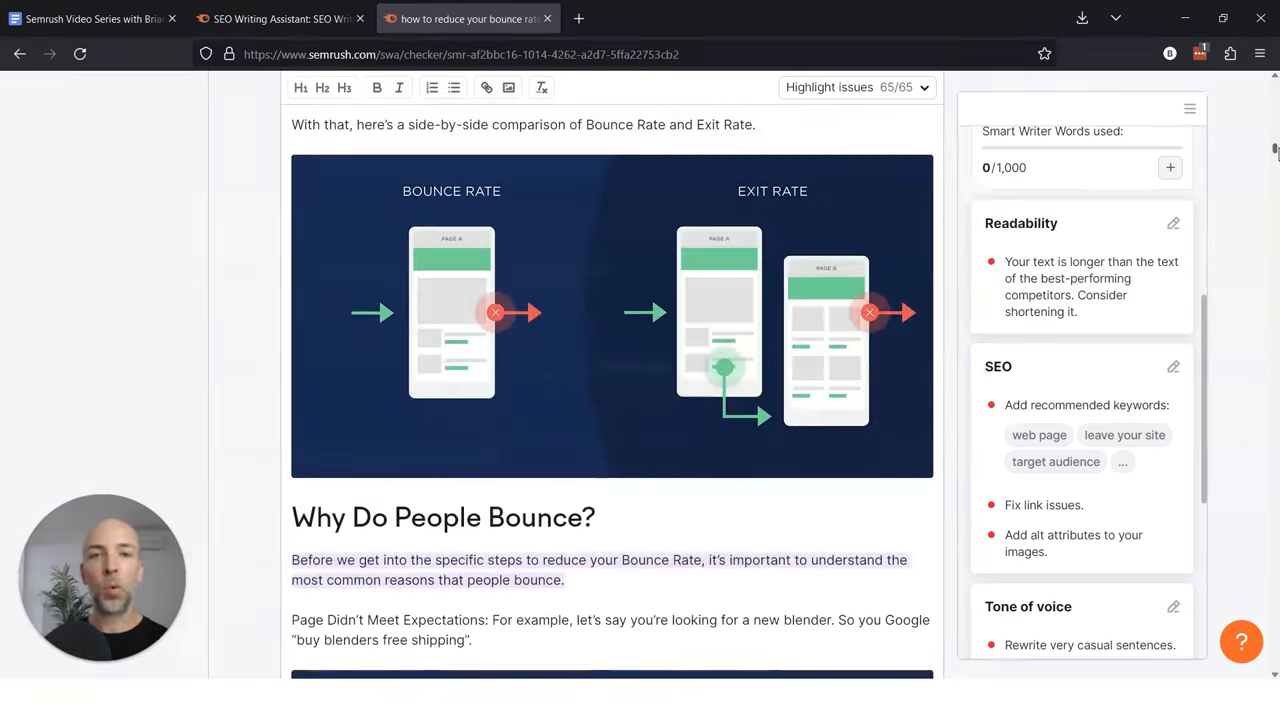
{"action": "scroll", "scroll_direction": "down", "scroll_amount": 3}
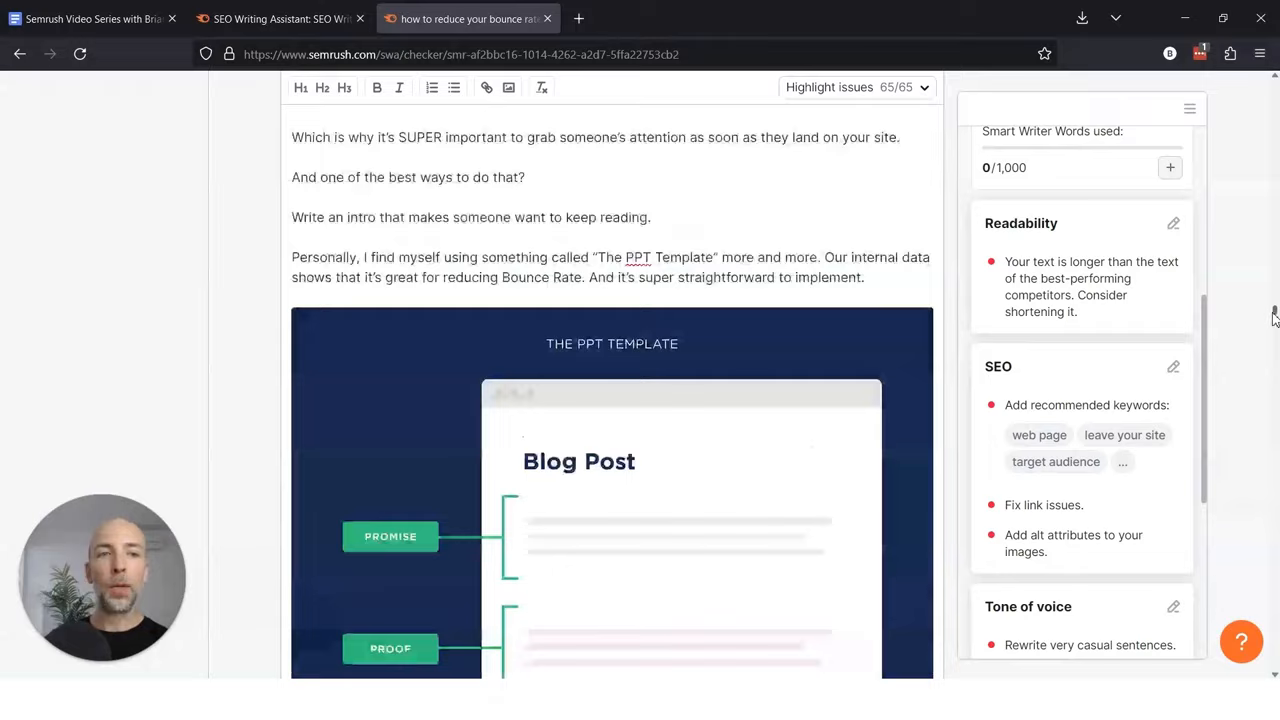
{"action": "scroll", "scroll_direction": "down", "scroll_amount": 3}
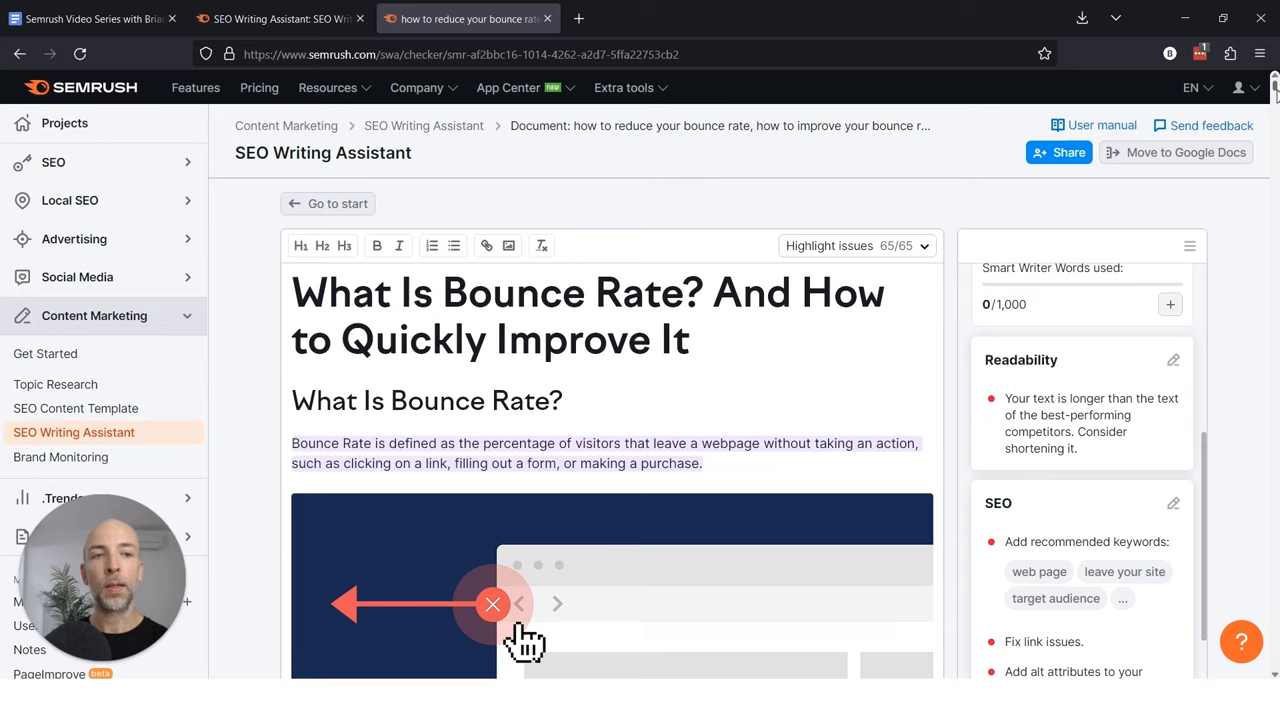
{"action": "scroll", "scroll_direction": "down", "scroll_amount": 3}
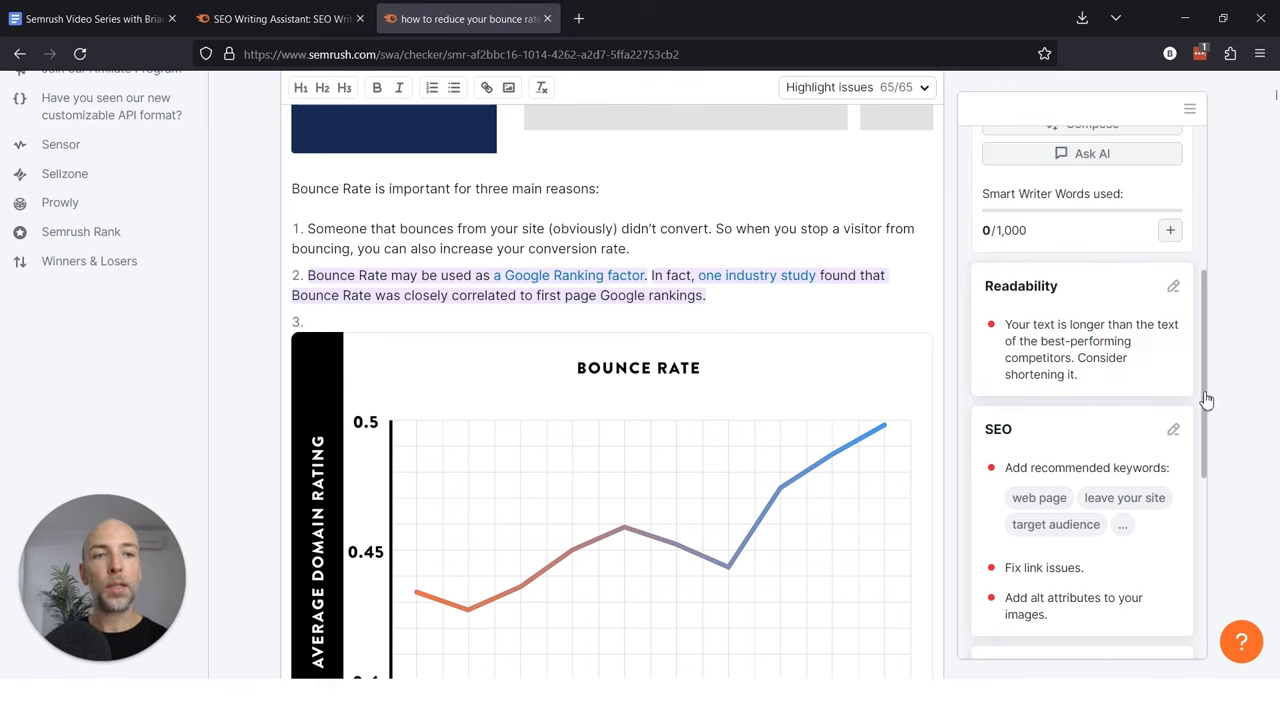
{"action": "scroll", "scroll_direction": "down", "scroll_amount": 3}
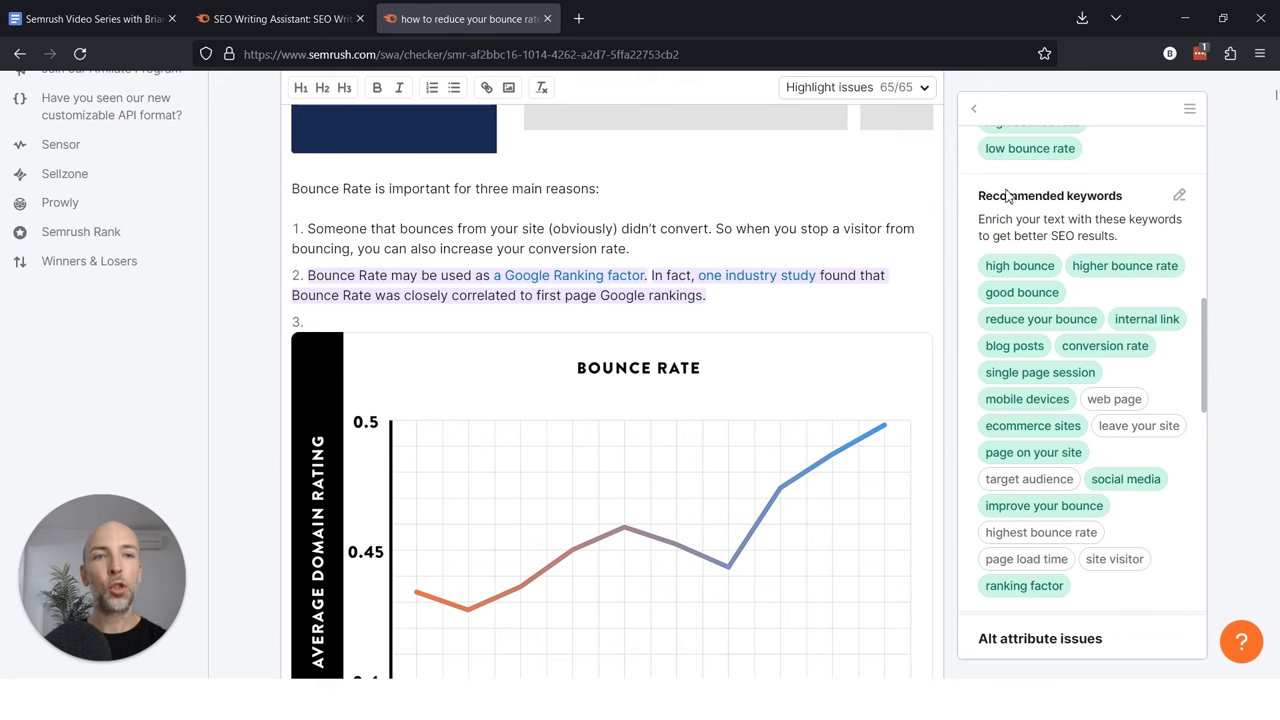
{"action": "mouse_move", "coordinate": [1104, 334]}
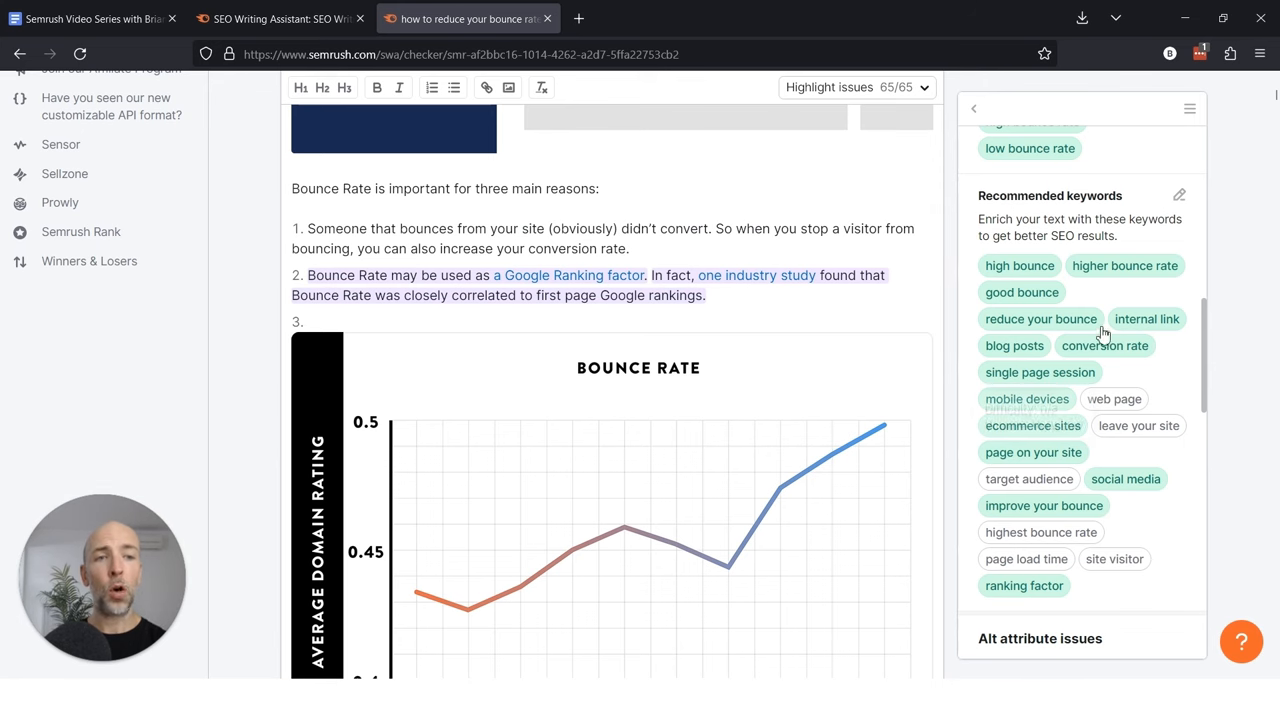
{"action": "mouse_move", "coordinate": [1186, 364]}
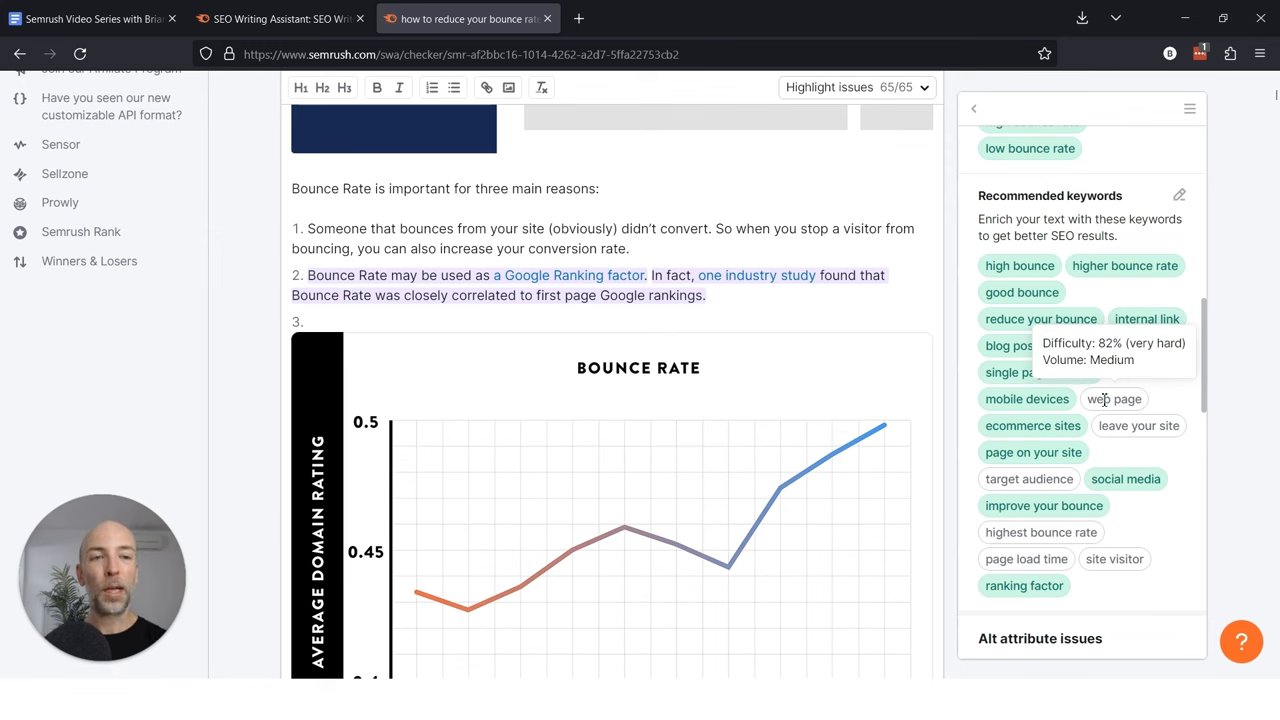
{"action": "mouse_move", "coordinate": [1132, 560]}
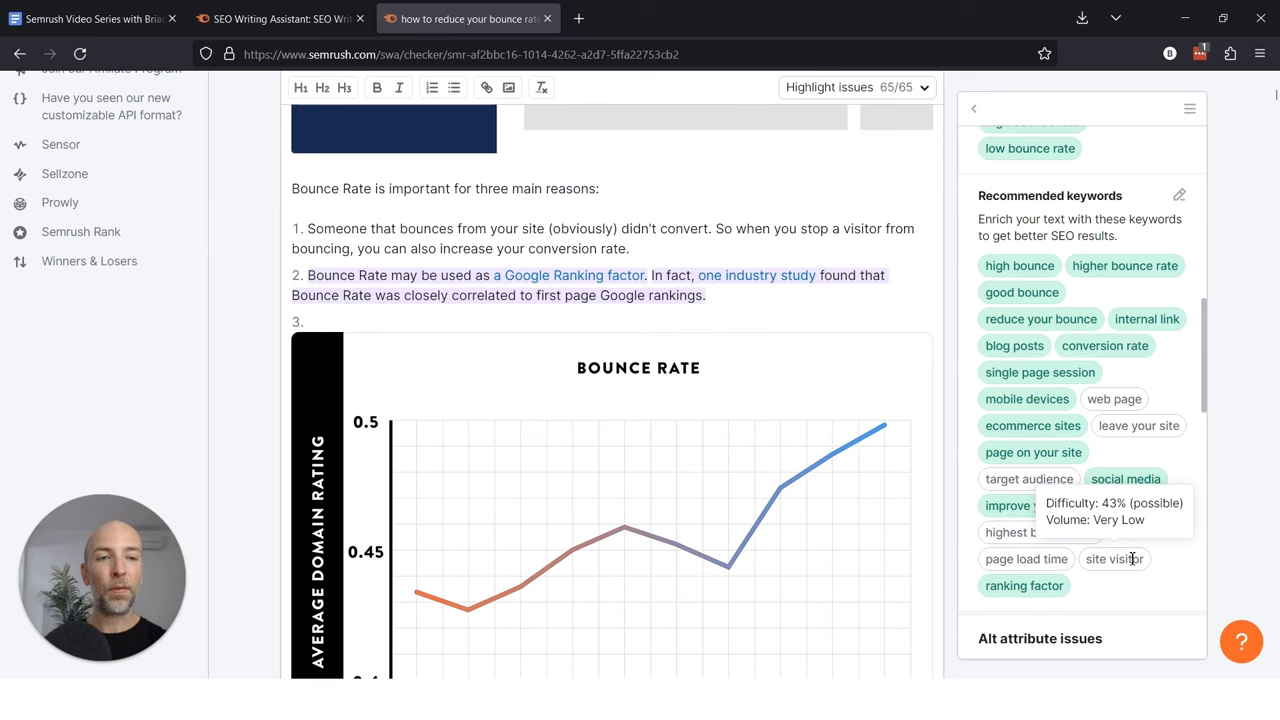
{"action": "mouse_move", "coordinate": [1024, 560]}
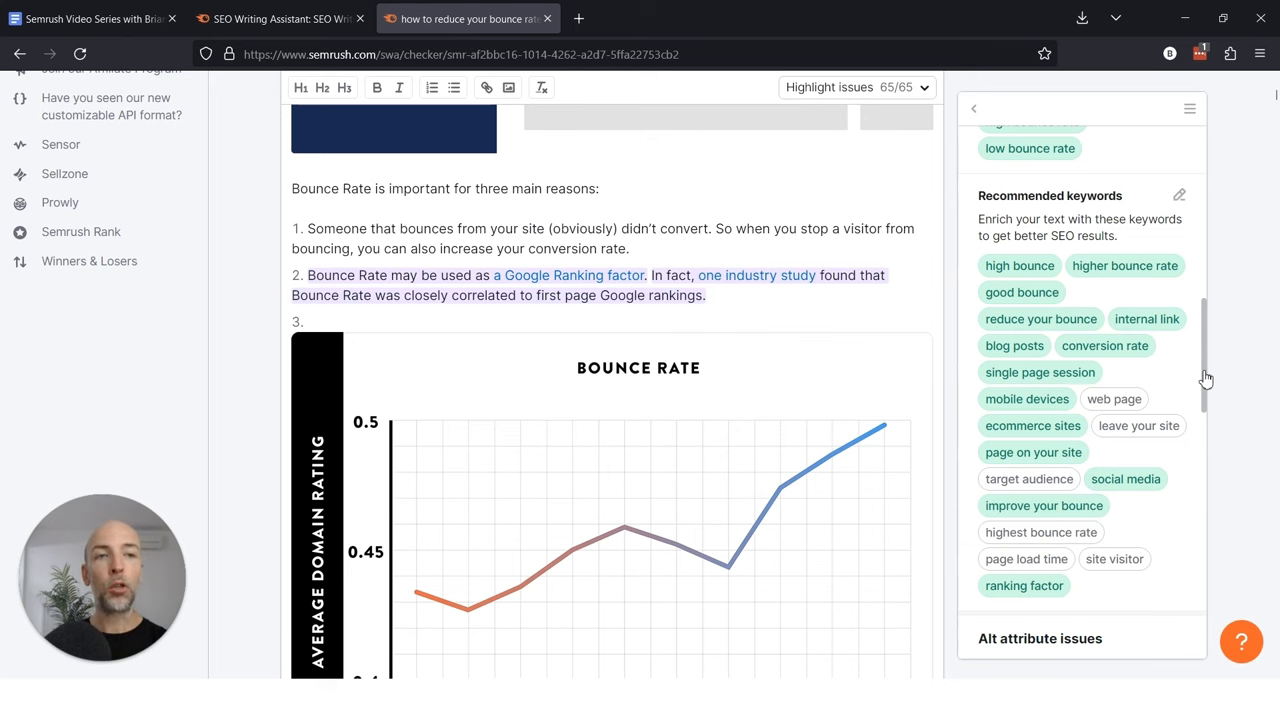
Scroll the SEO panel down to the Alt attribute issues for the article's images
{"action": "scroll", "scroll_direction": "down", "scroll_amount": 3}
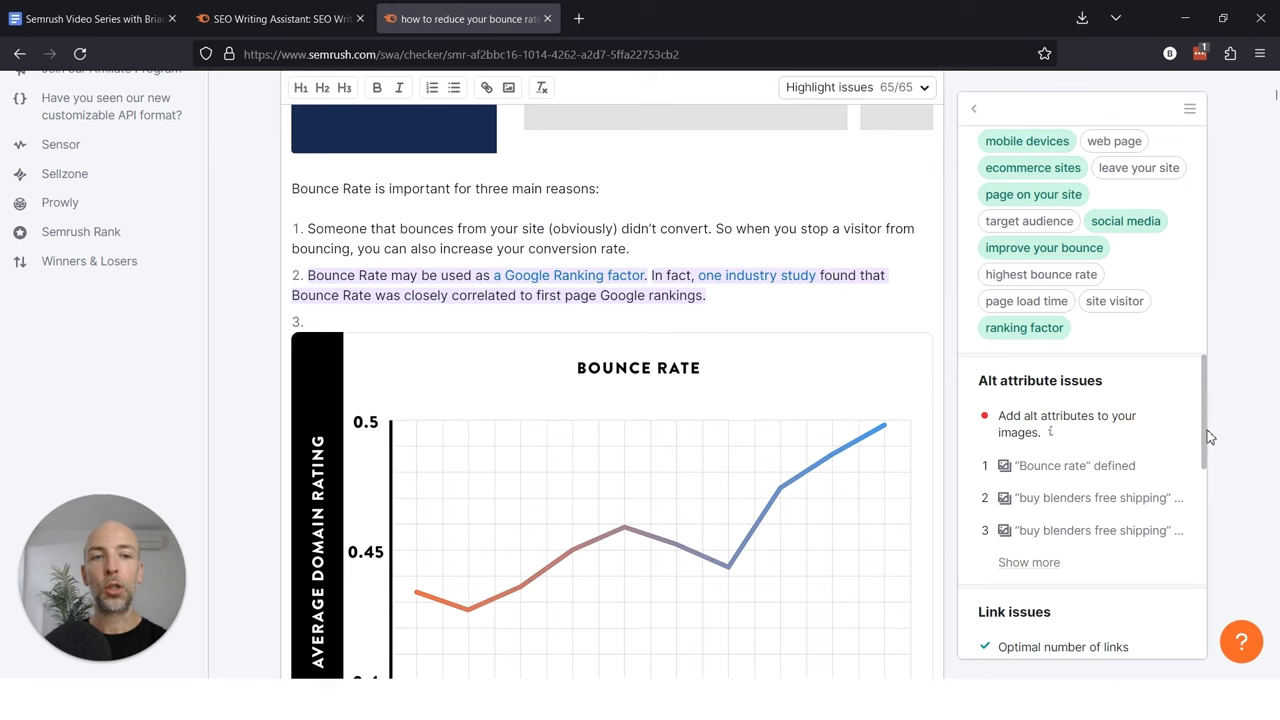
Scroll past Alt attribute issues to the Link issues listing a broken link and improvable links
{"action": "scroll", "scroll_direction": "down", "scroll_amount": 3}
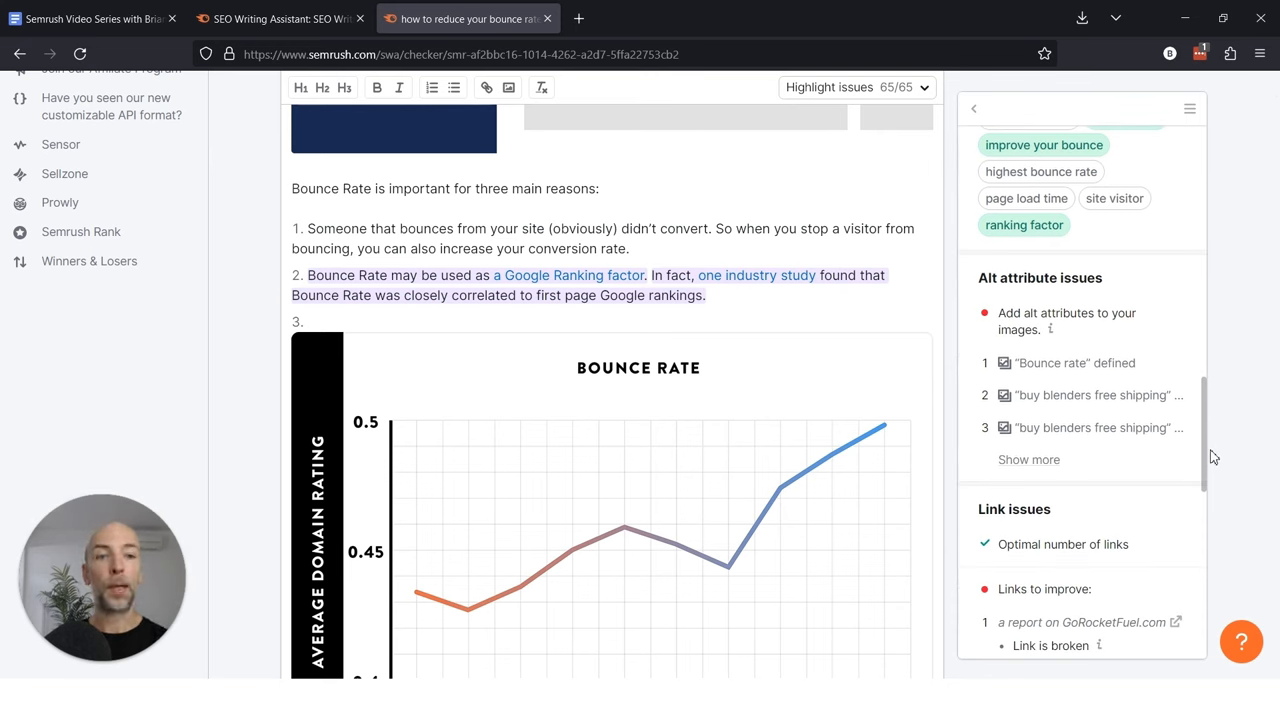
{"action": "mouse_move", "coordinate": [1044, 190]}
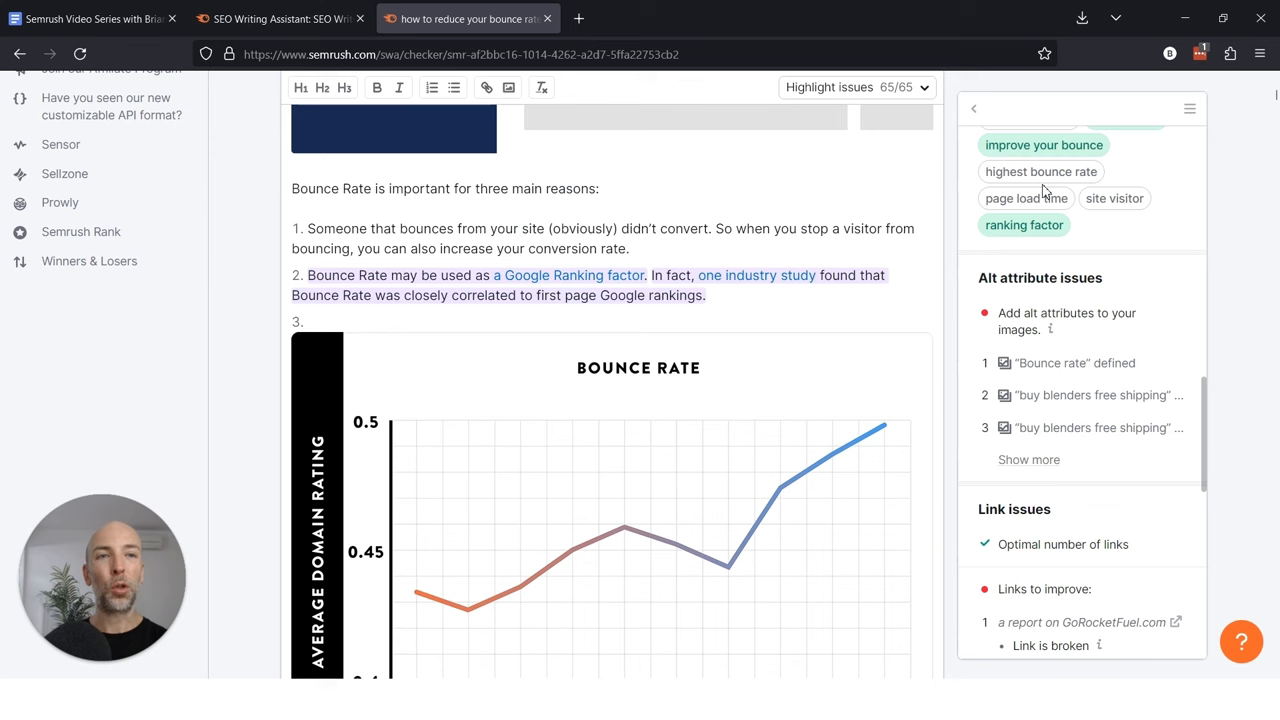
{"action": "mouse_move", "coordinate": [1136, 180]}
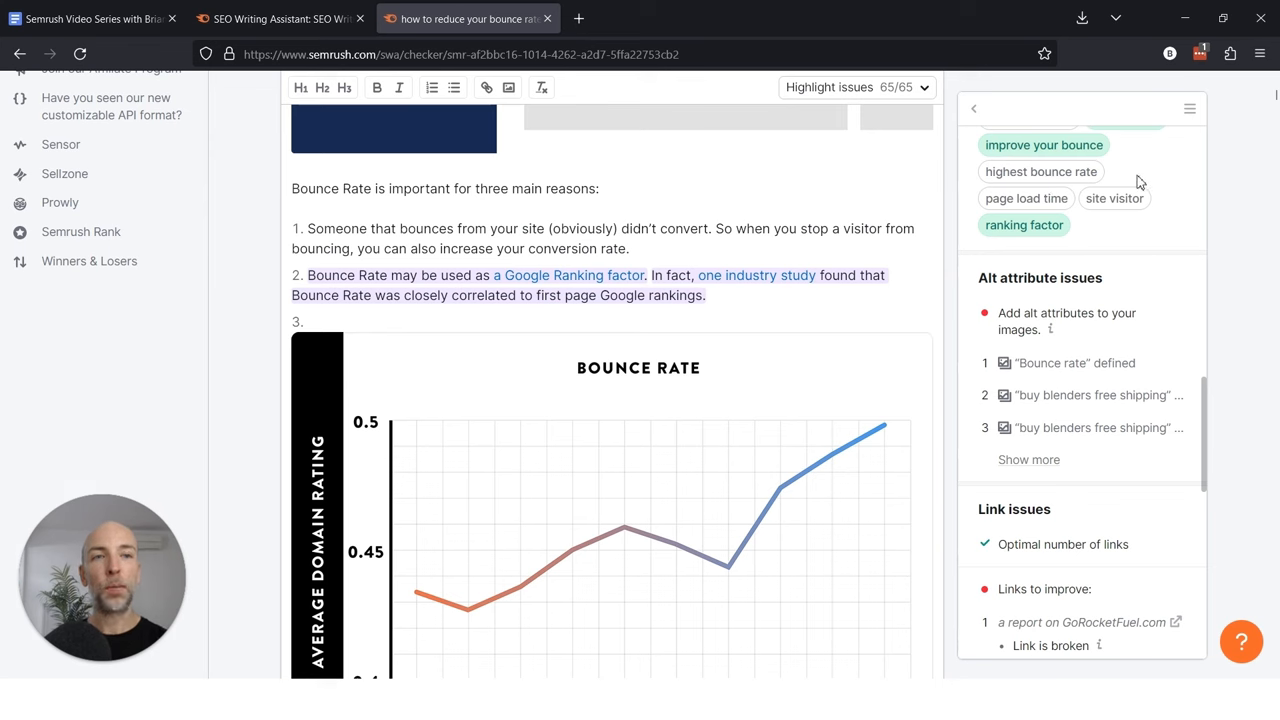
{"action": "mouse_move", "coordinate": [1044, 144]}
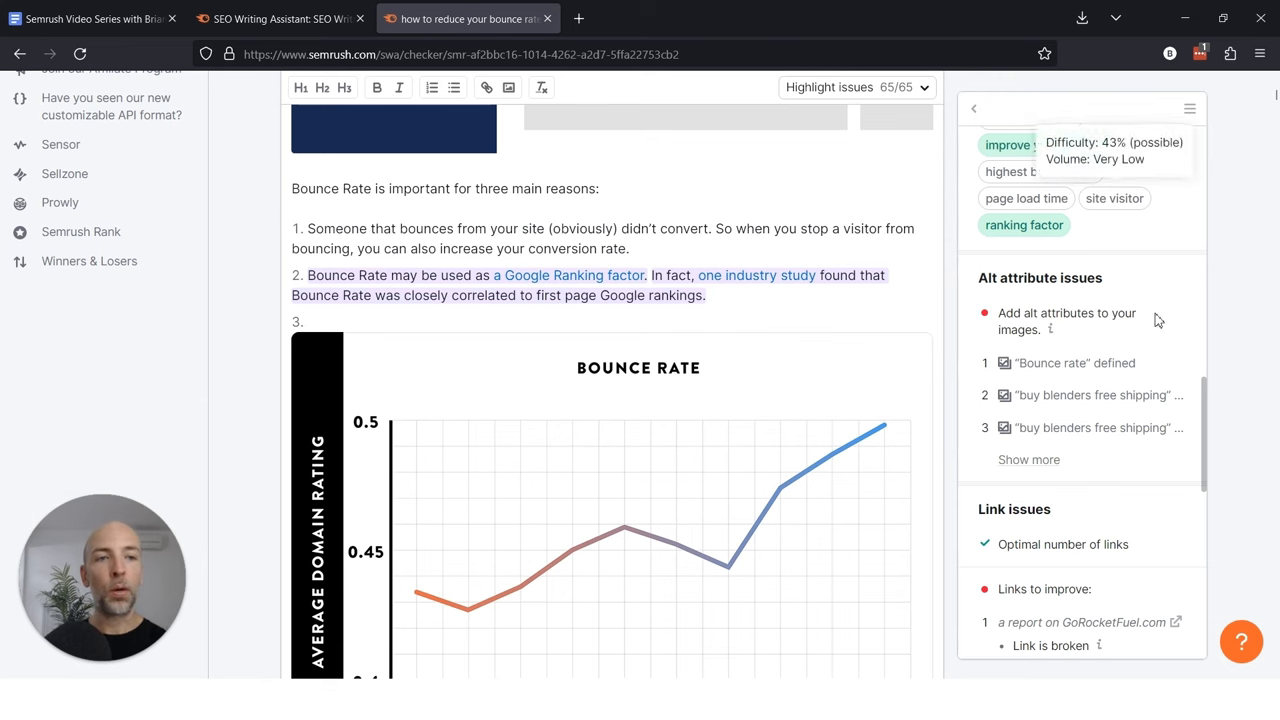
{"action": "scroll", "scroll_direction": "down", "scroll_amount": 3}
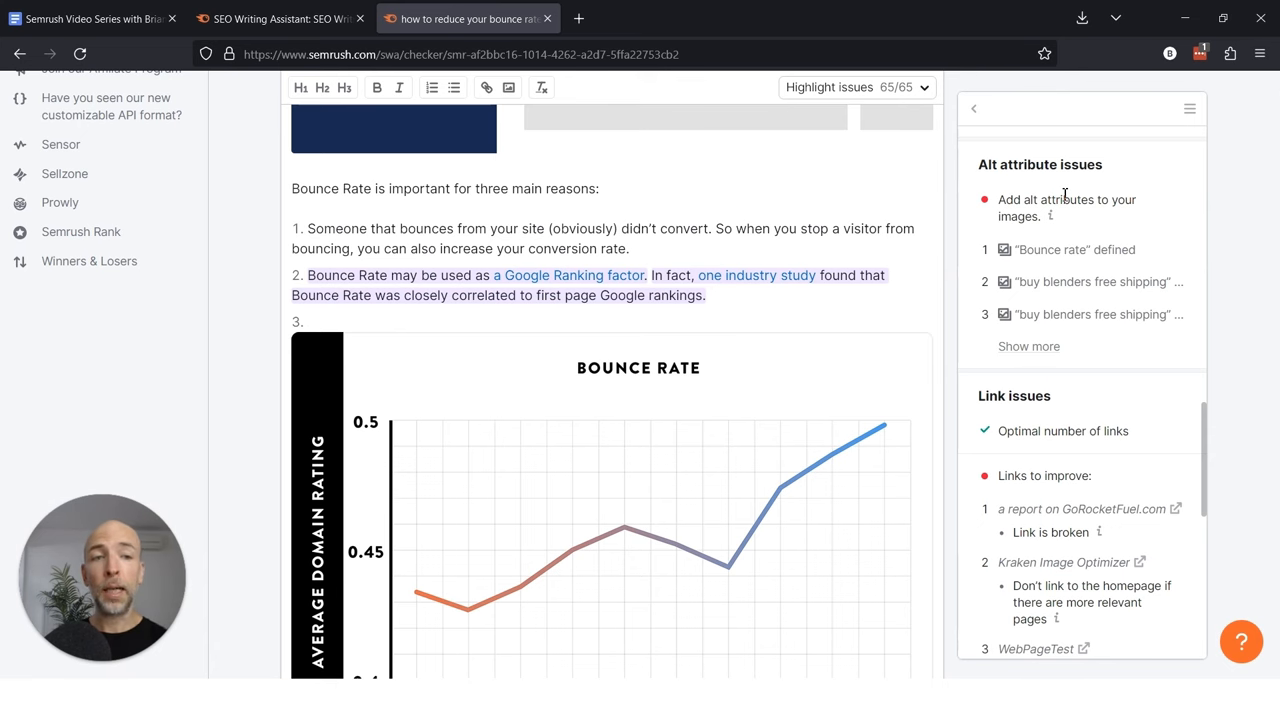
{"action": "scroll", "scroll_direction": "down", "scroll_amount": 3}
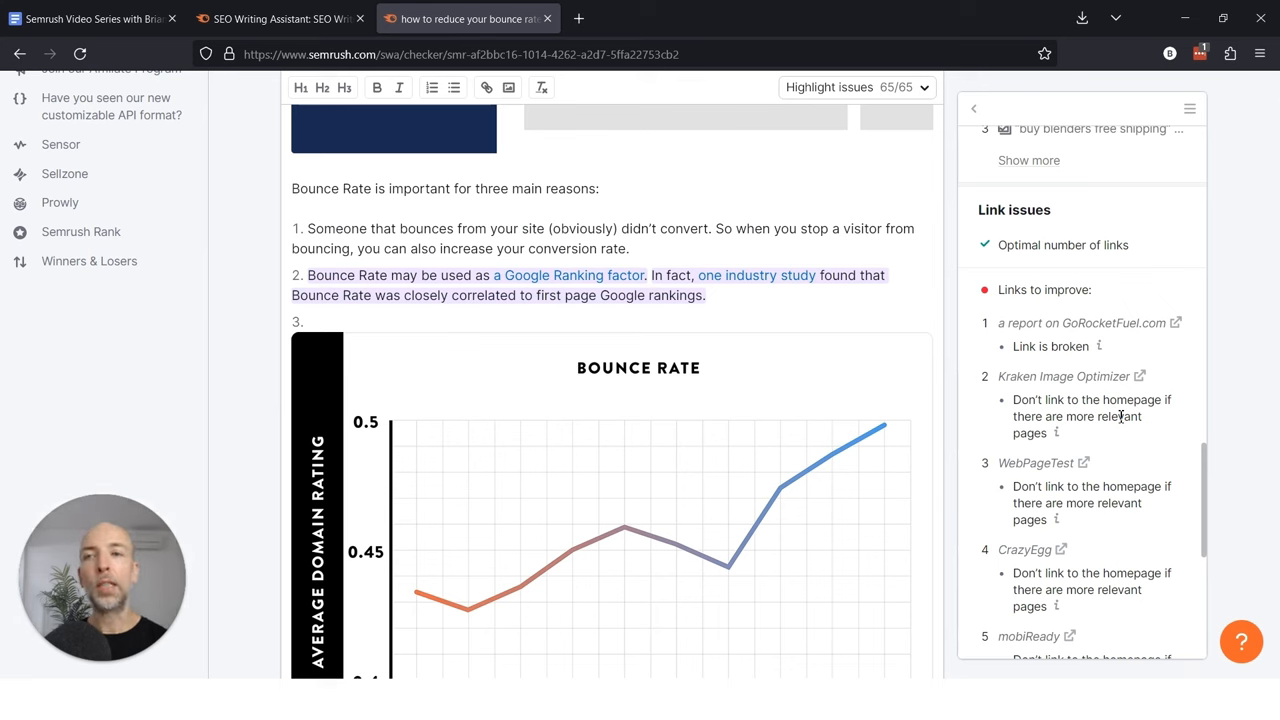
Review the remaining links to improve, then return to the Good 8.0/10 score overview
{"action": "scroll", "scroll_direction": "down", "scroll_amount": 3}
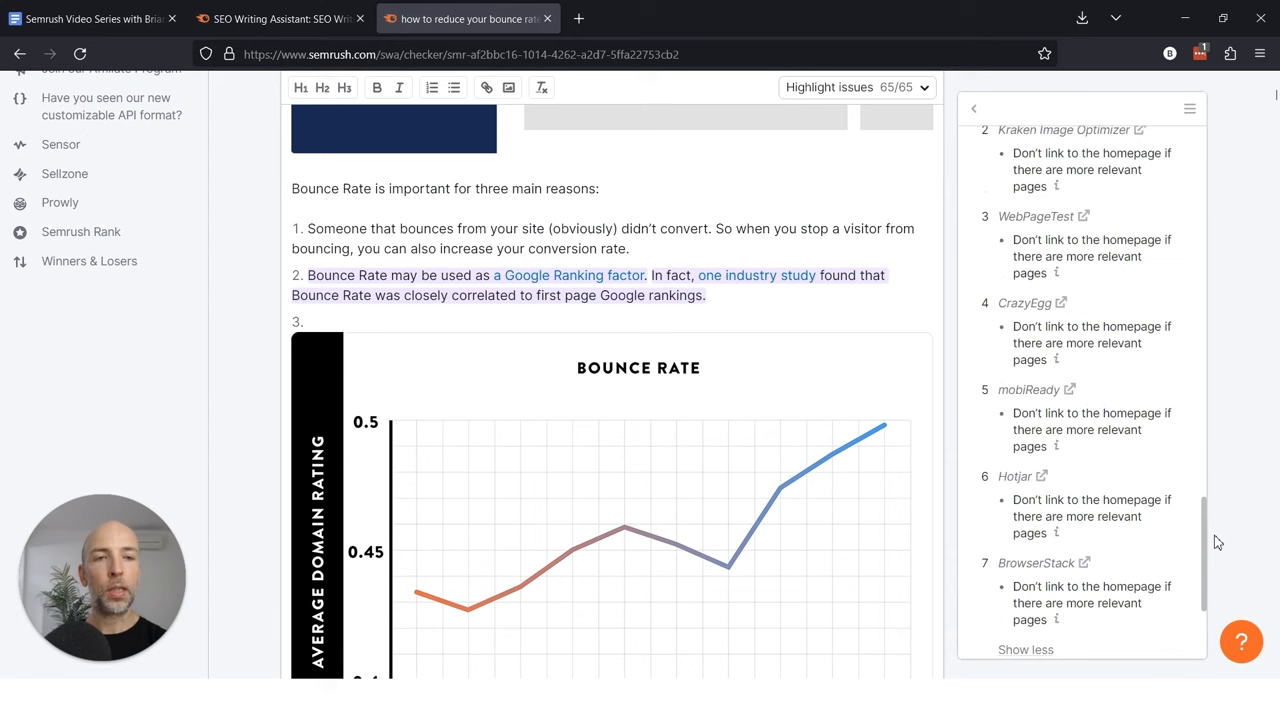
{"action": "scroll", "scroll_direction": "down", "scroll_amount": 3}
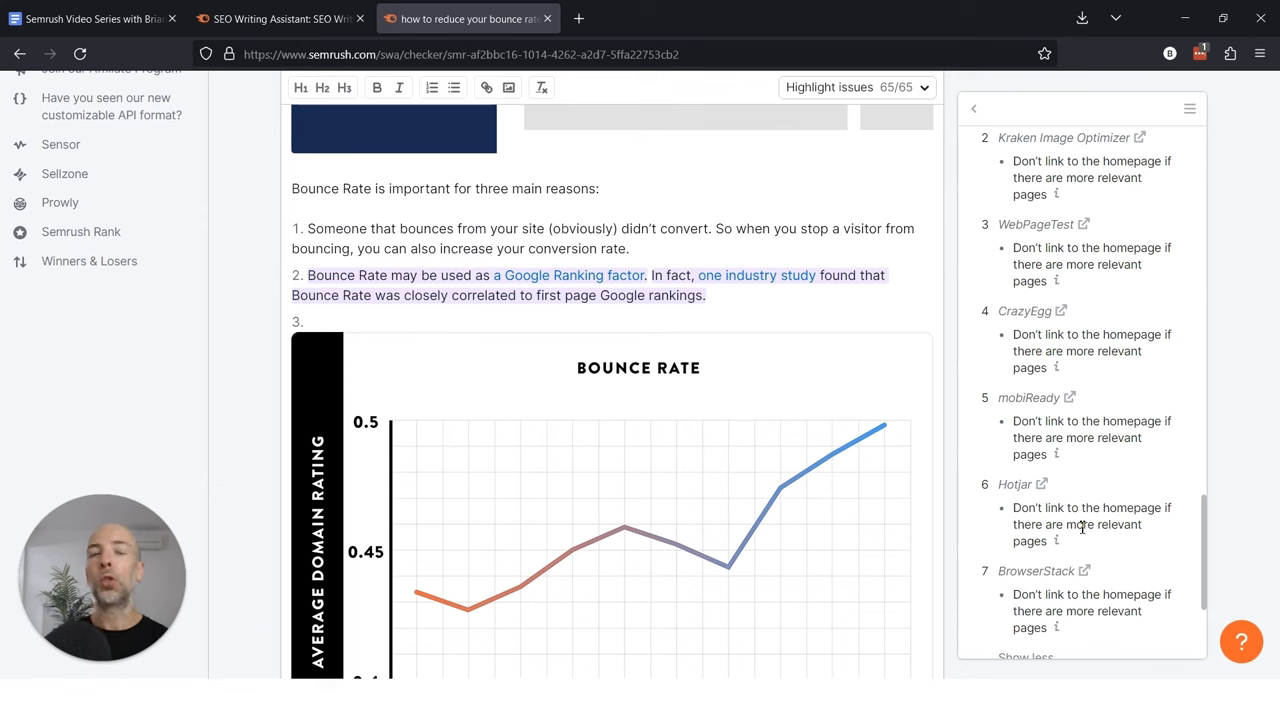
{"action": "mouse_move", "coordinate": [1192, 546]}
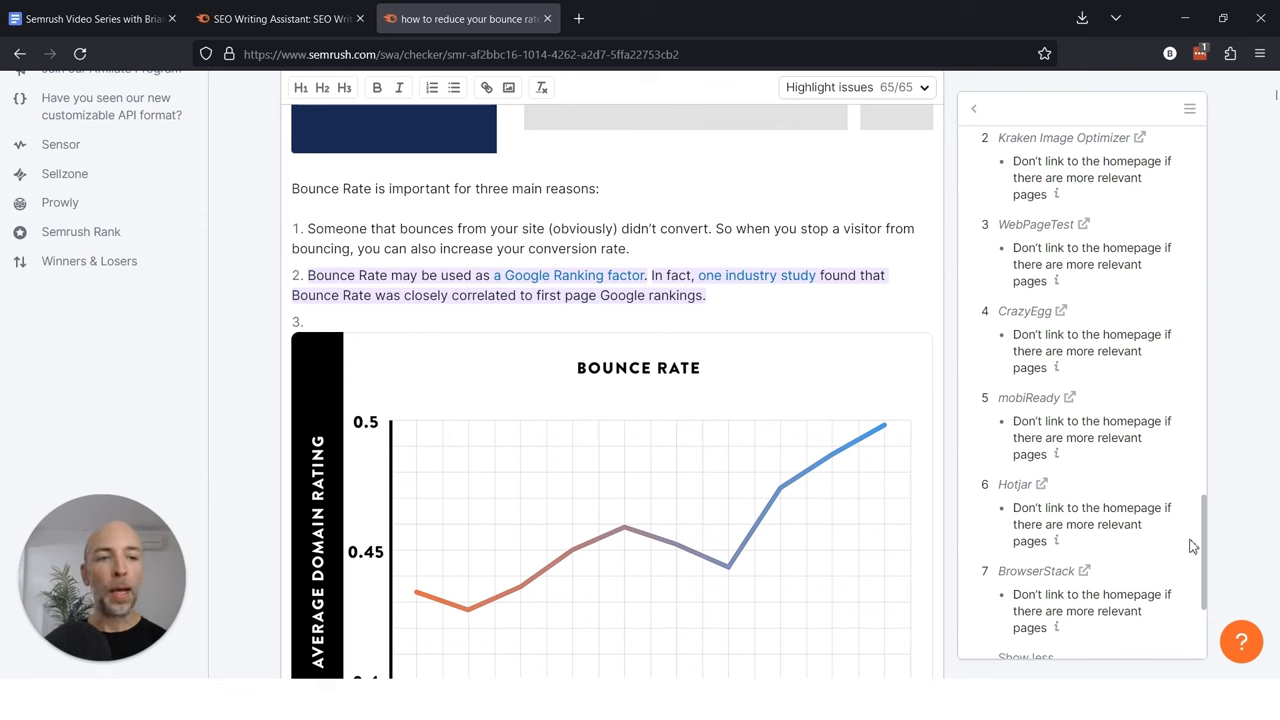
{"action": "left_click", "coordinate": [972, 108]}
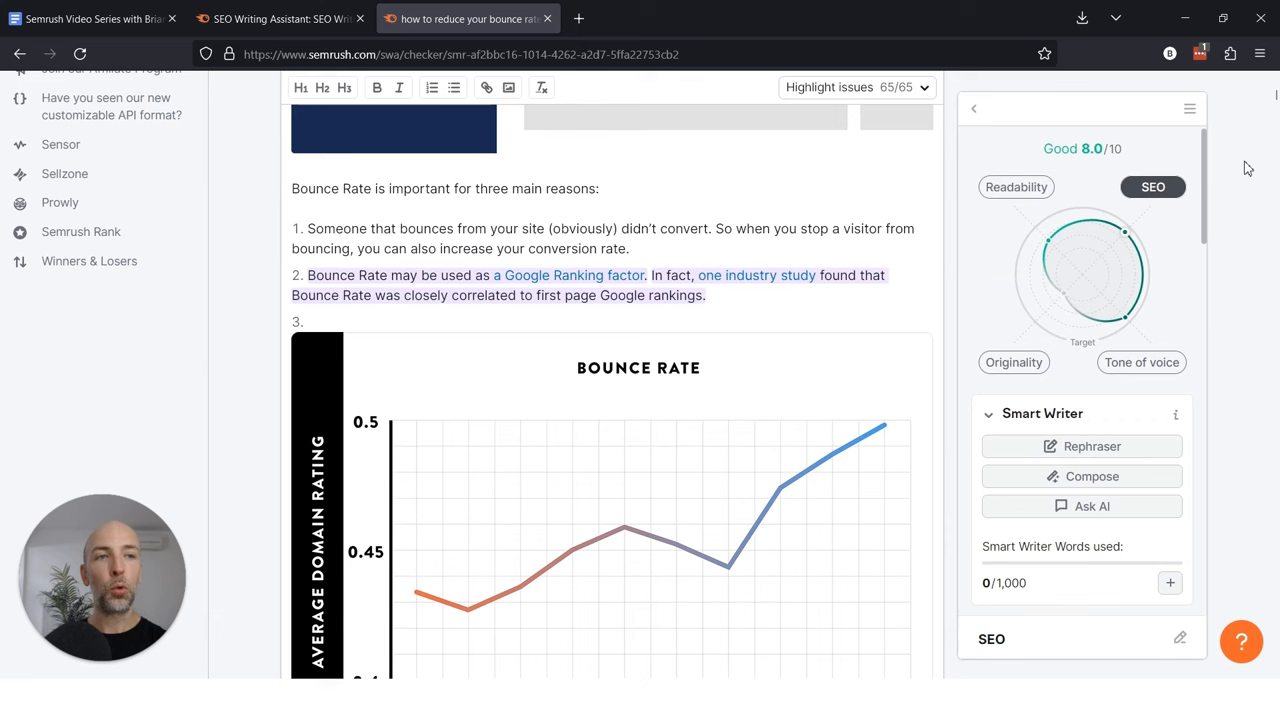
{"action": "mouse_move", "coordinate": [1084, 330]}
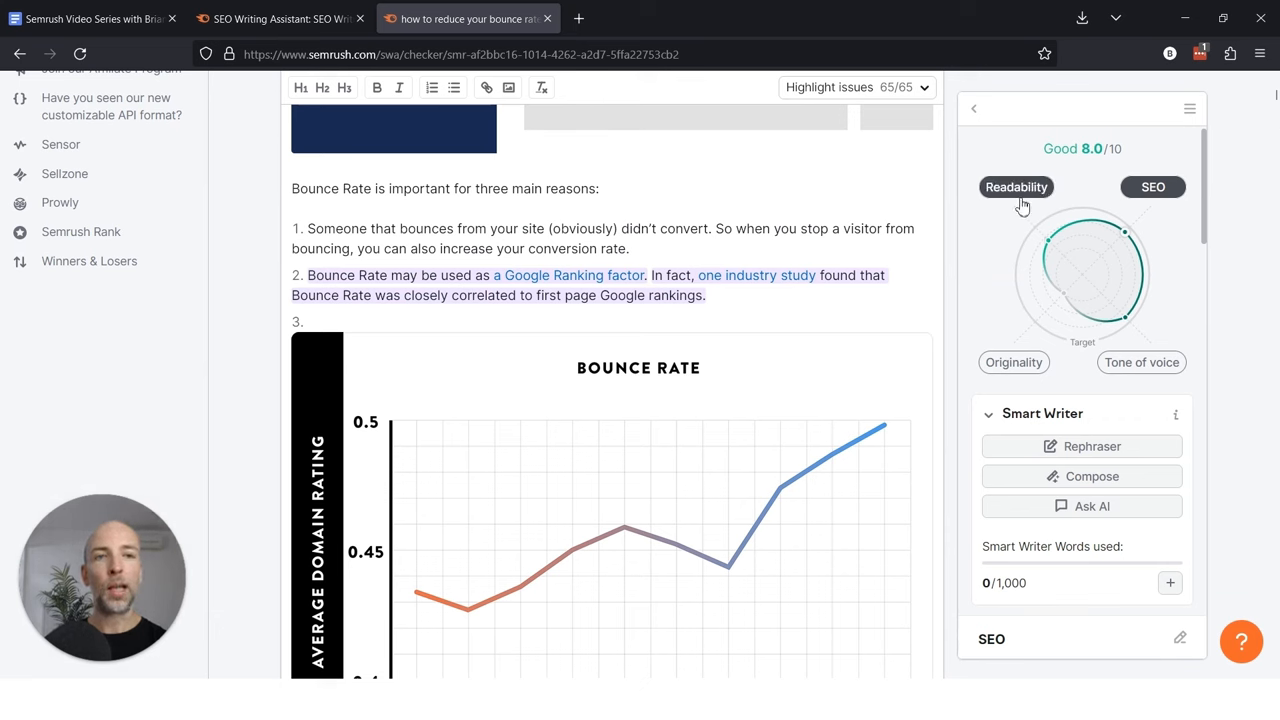
Switch to the Readability breakdown showing 77.5 Fairly easy against a 64.1 target
{"action": "left_click", "coordinate": [1016, 188]}
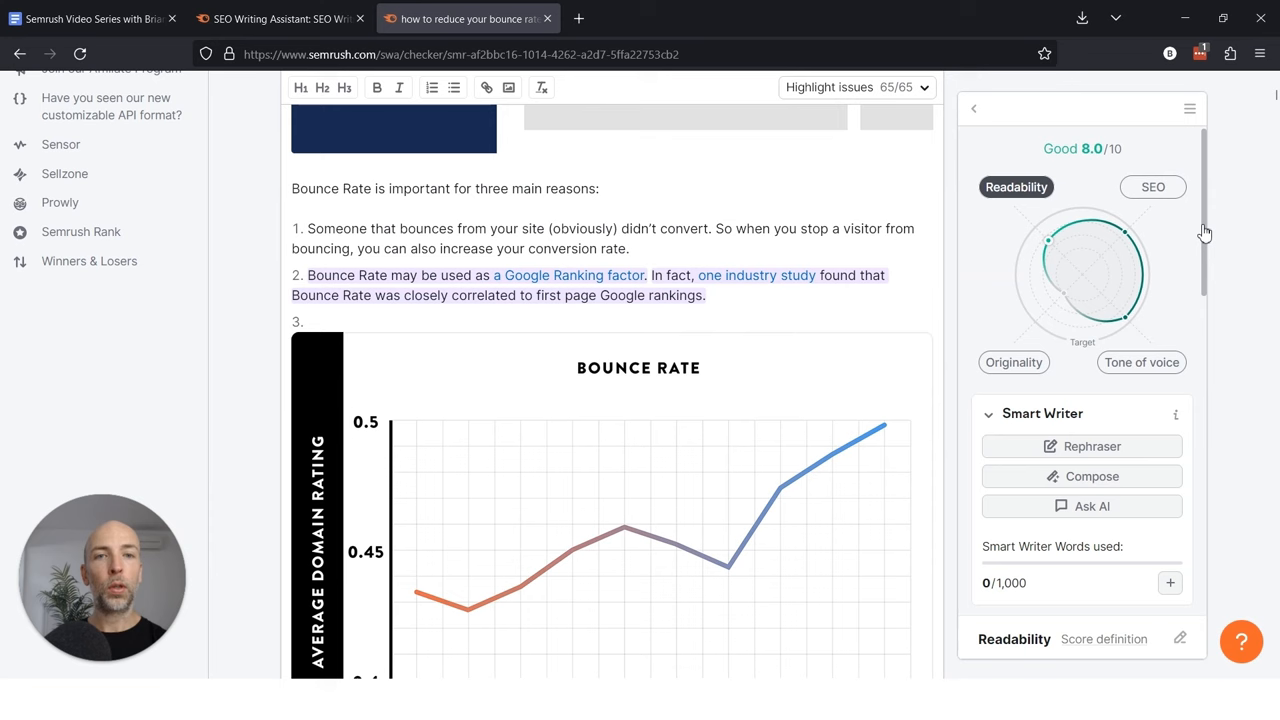
{"action": "scroll", "scroll_direction": "down", "scroll_amount": 3}
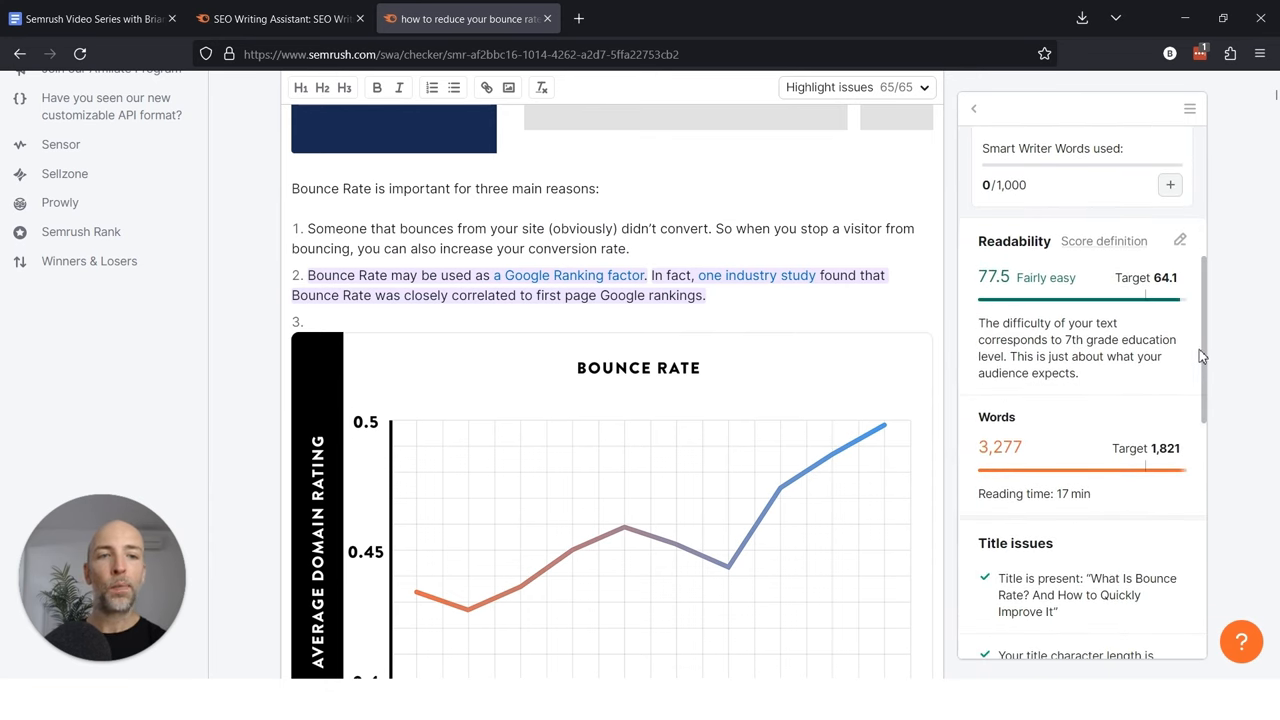
{"action": "mouse_move", "coordinate": [1108, 388]}
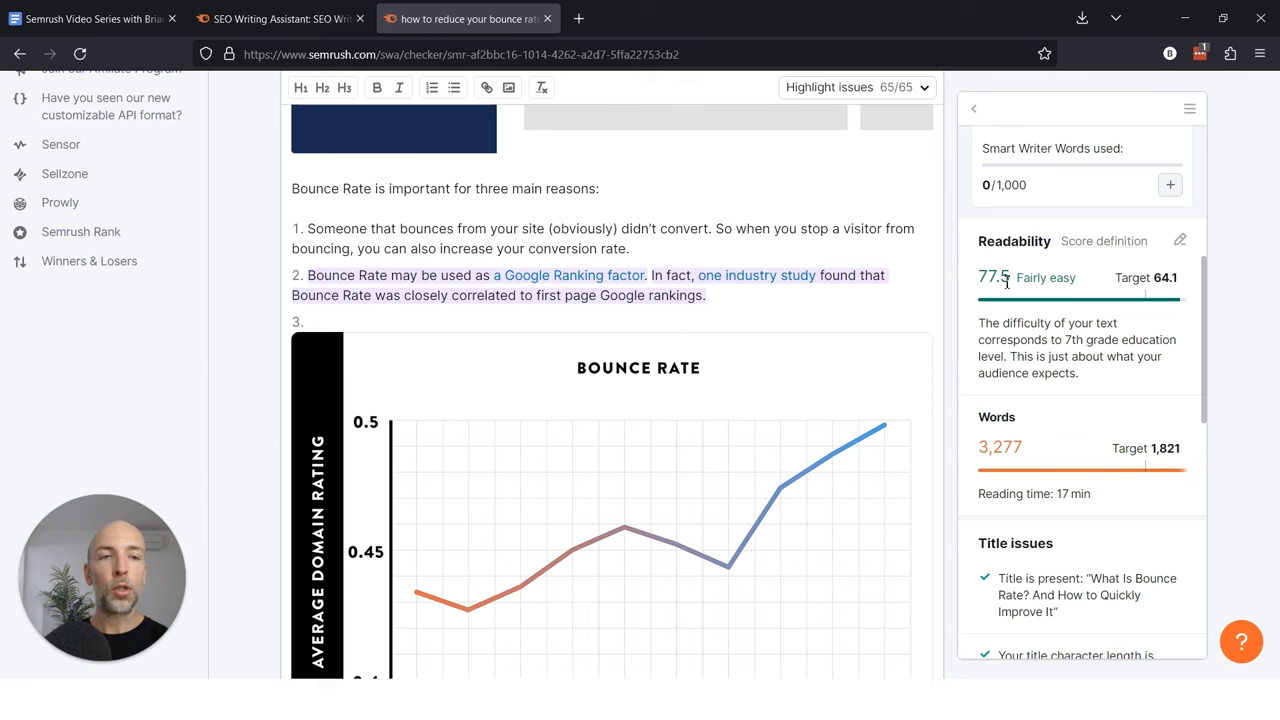
{"action": "mouse_move", "coordinate": [1144, 276]}
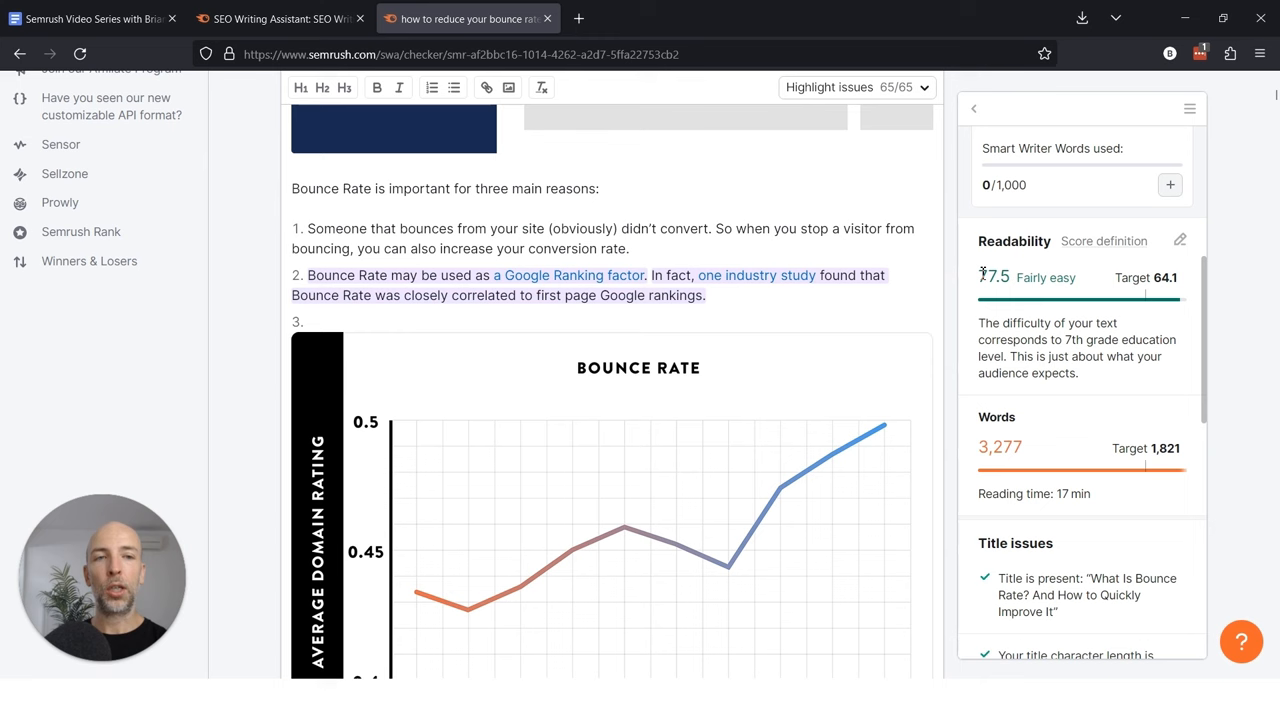
{"action": "mouse_move", "coordinate": [1144, 278]}
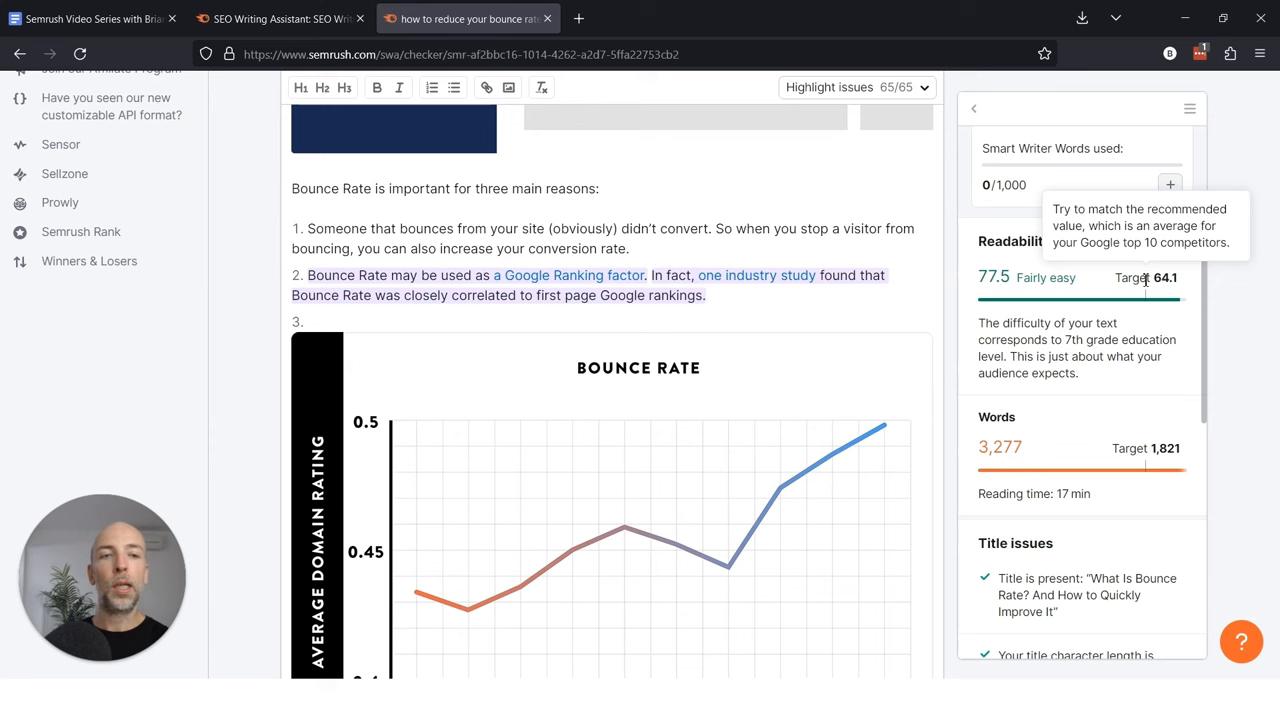
Scroll down from the readability results to the Title issues checks, all passing
{"action": "scroll", "scroll_direction": "down", "scroll_amount": 3}
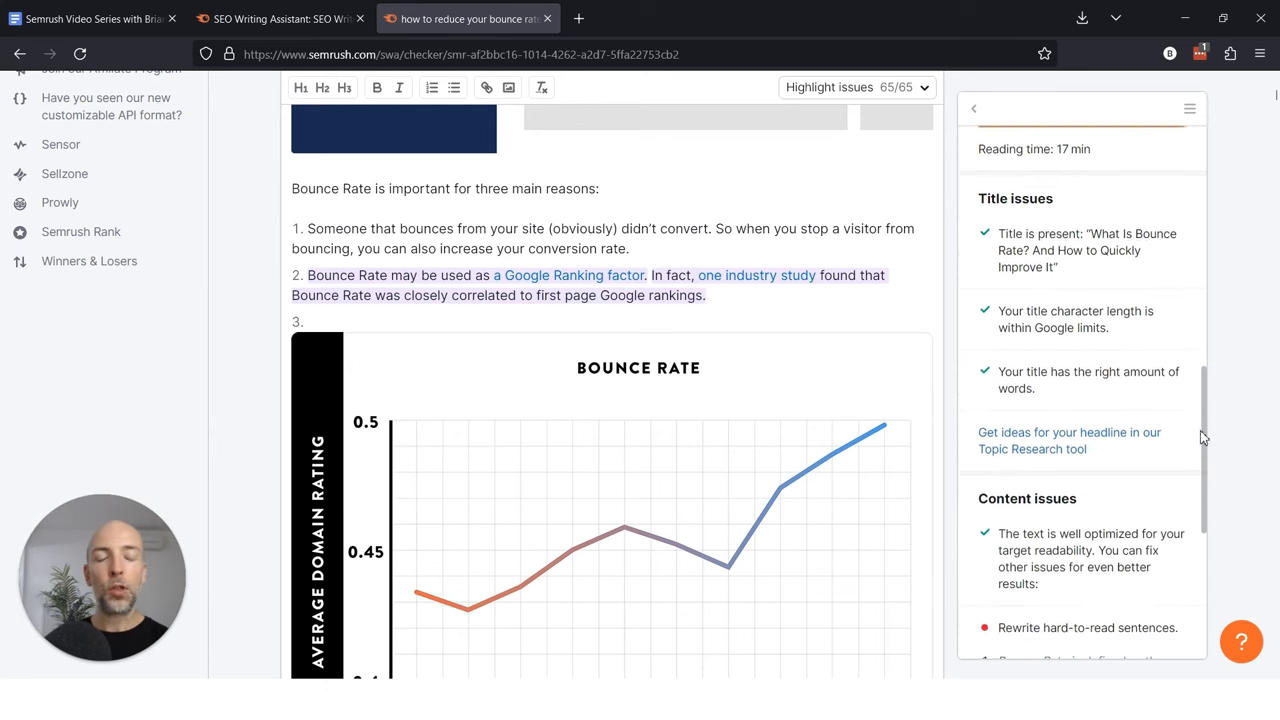
Scroll through Content issues flagging hard-to-read sentences and passive voice
{"action": "scroll", "scroll_direction": "down", "scroll_amount": 3}
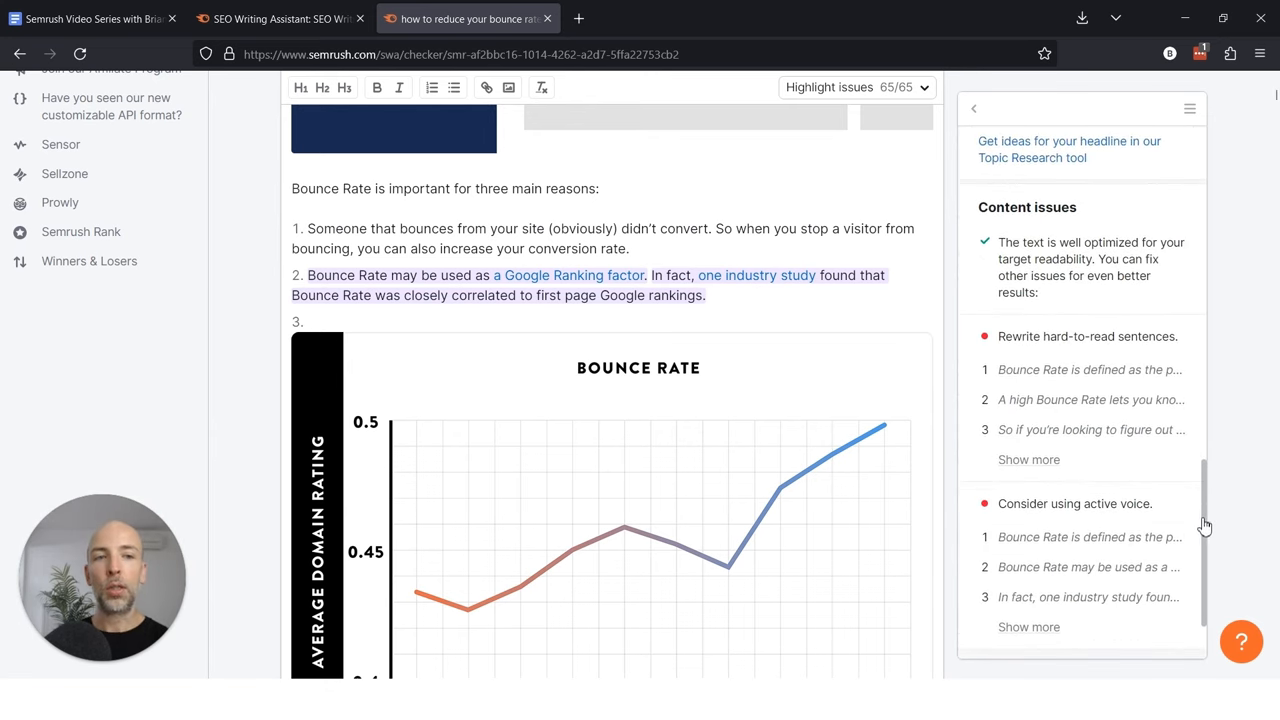
{"action": "scroll", "scroll_direction": "down", "scroll_amount": 3}
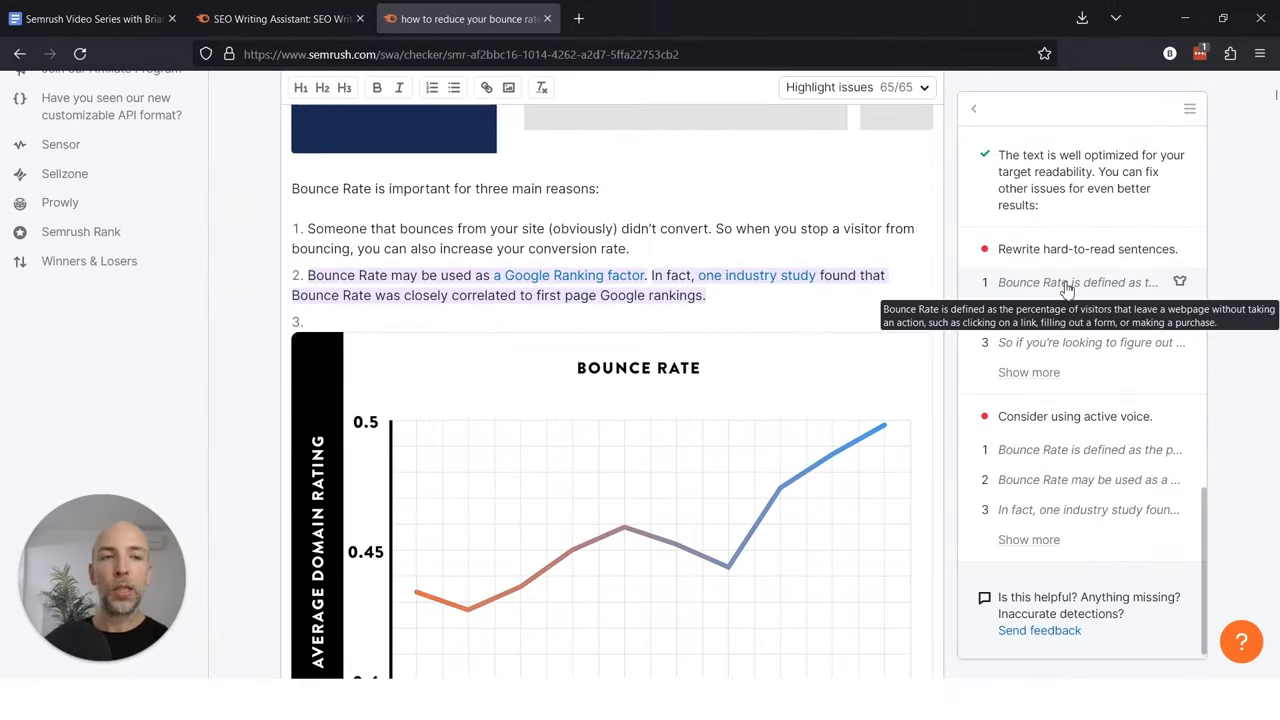
{"action": "mouse_move", "coordinate": [1078, 312]}
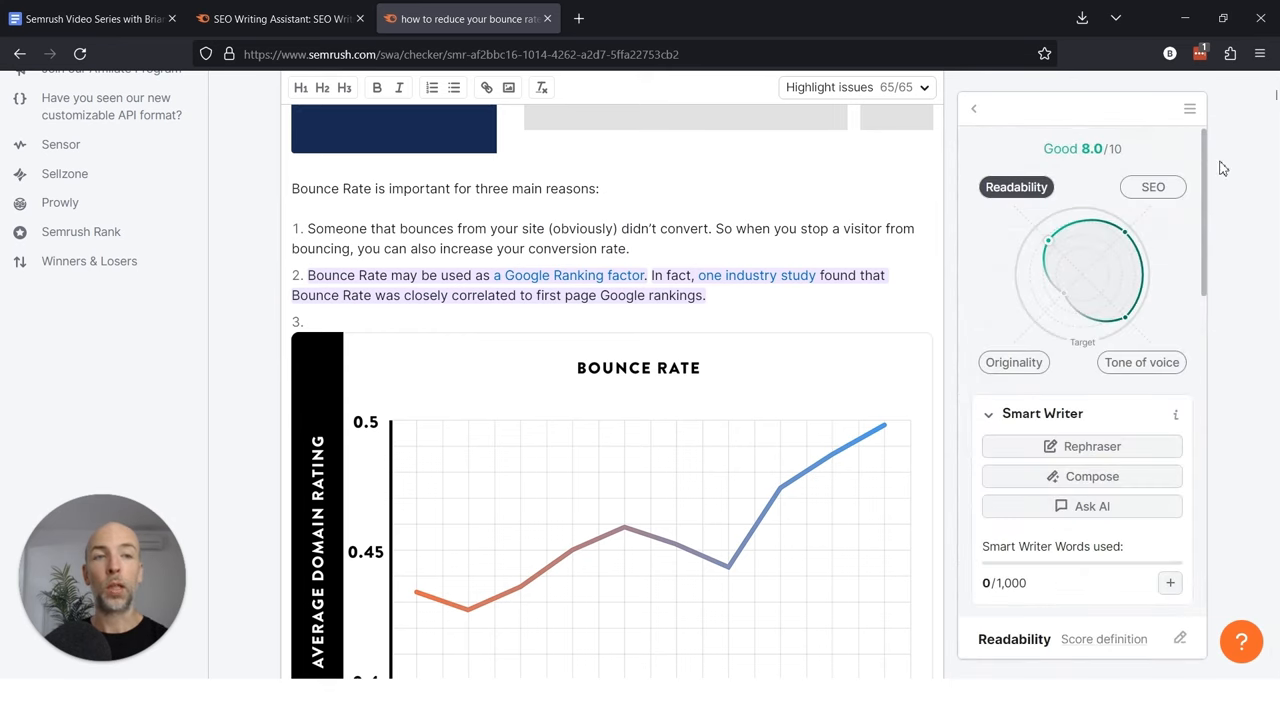
{"action": "mouse_move", "coordinate": [1248, 236]}
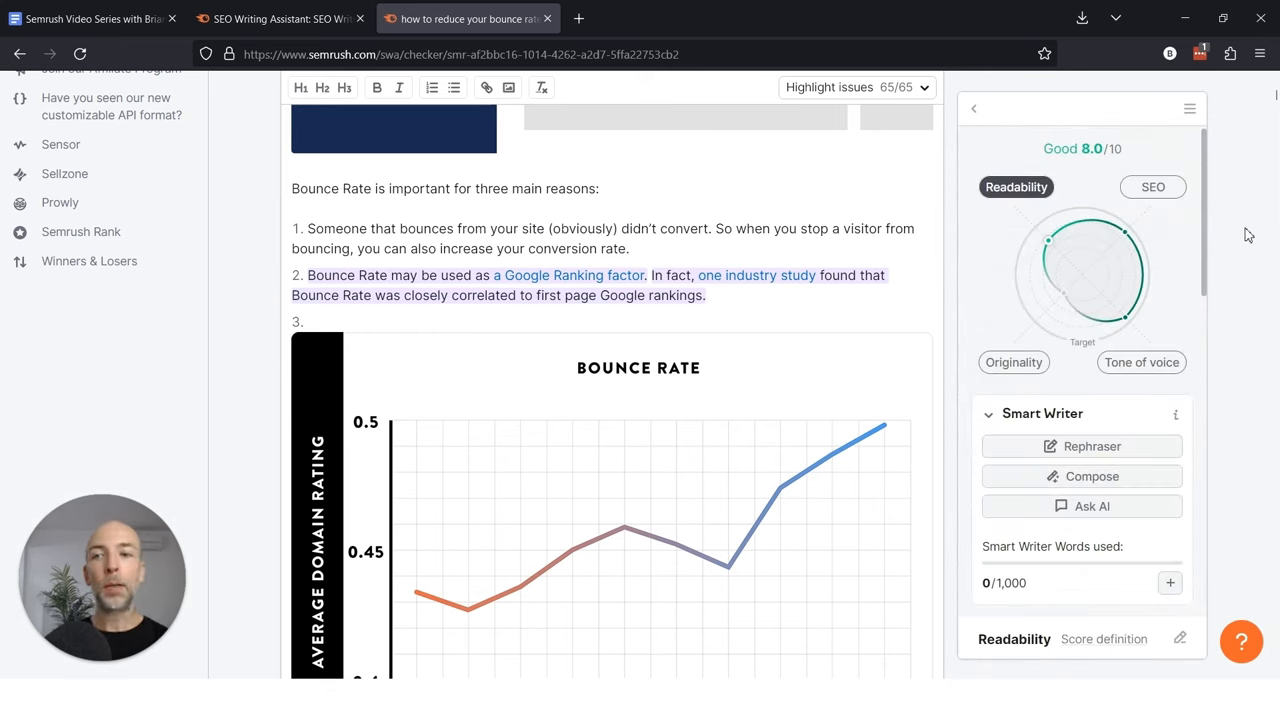
View the SEO score breakdown, then return to the Readability breakdown for comparison
{"action": "left_click", "coordinate": [1152, 188]}
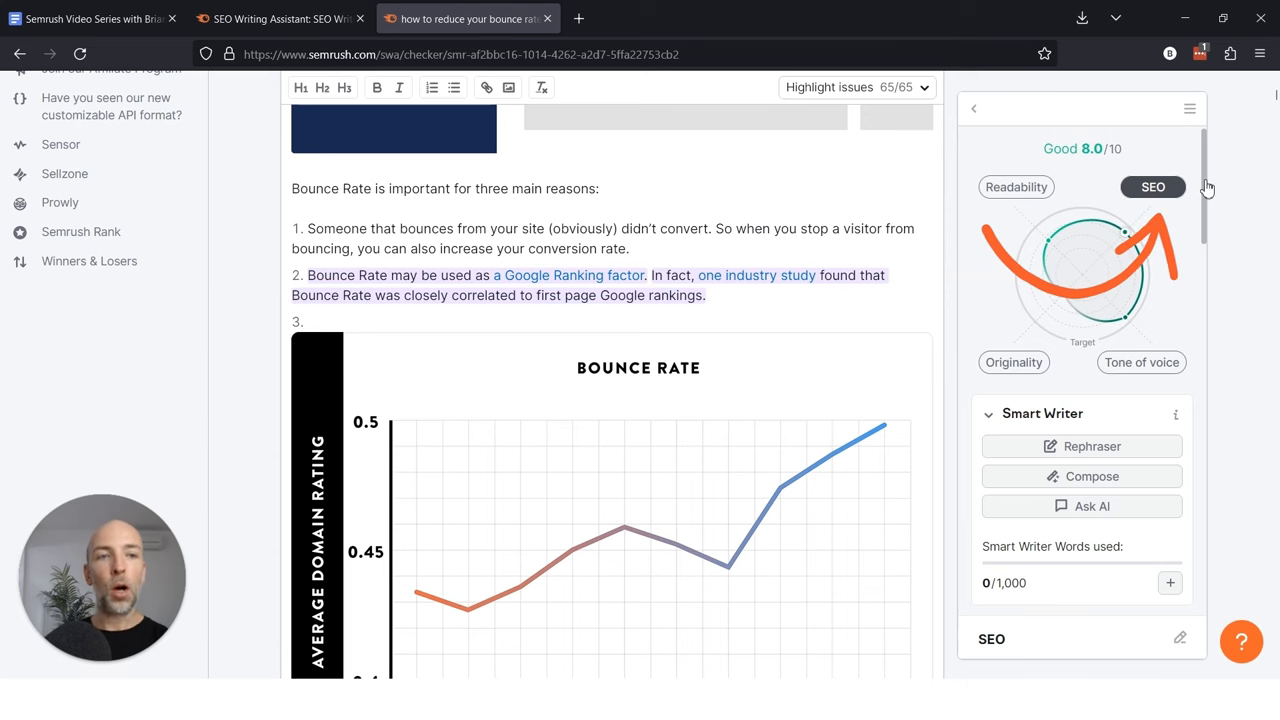
{"action": "left_click", "coordinate": [1016, 188]}
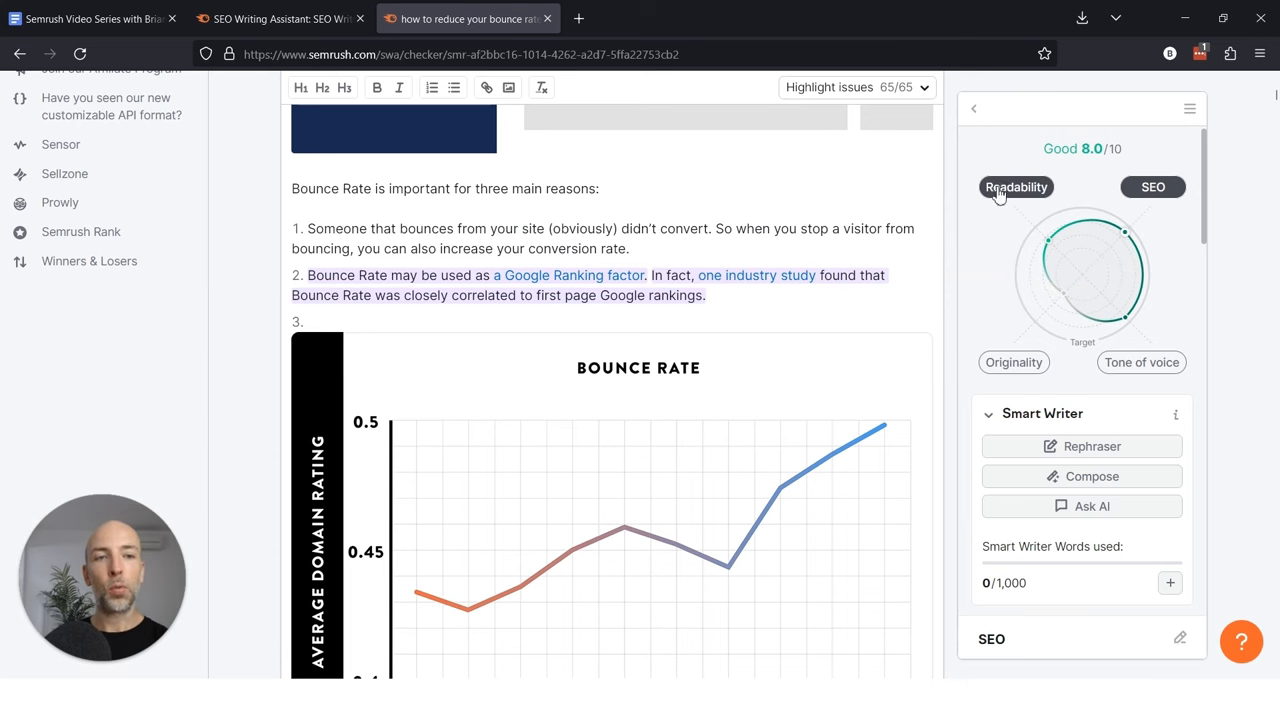